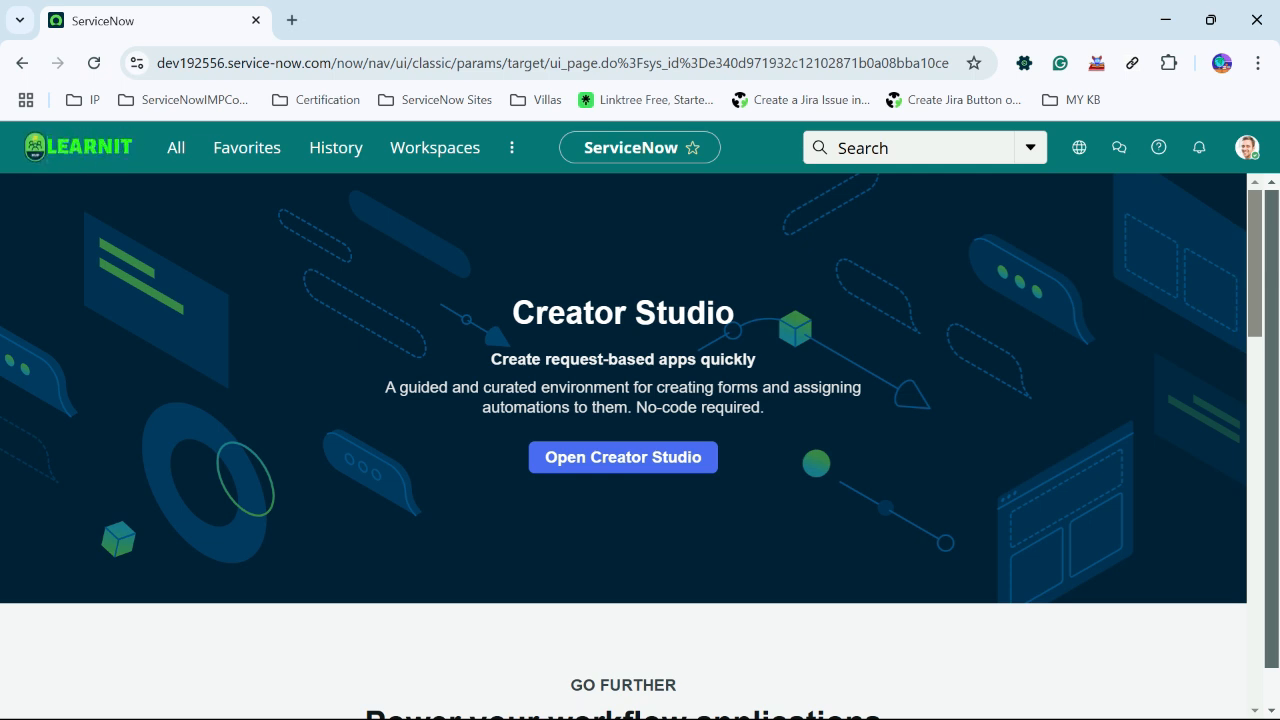
mouse_move(110, 150)
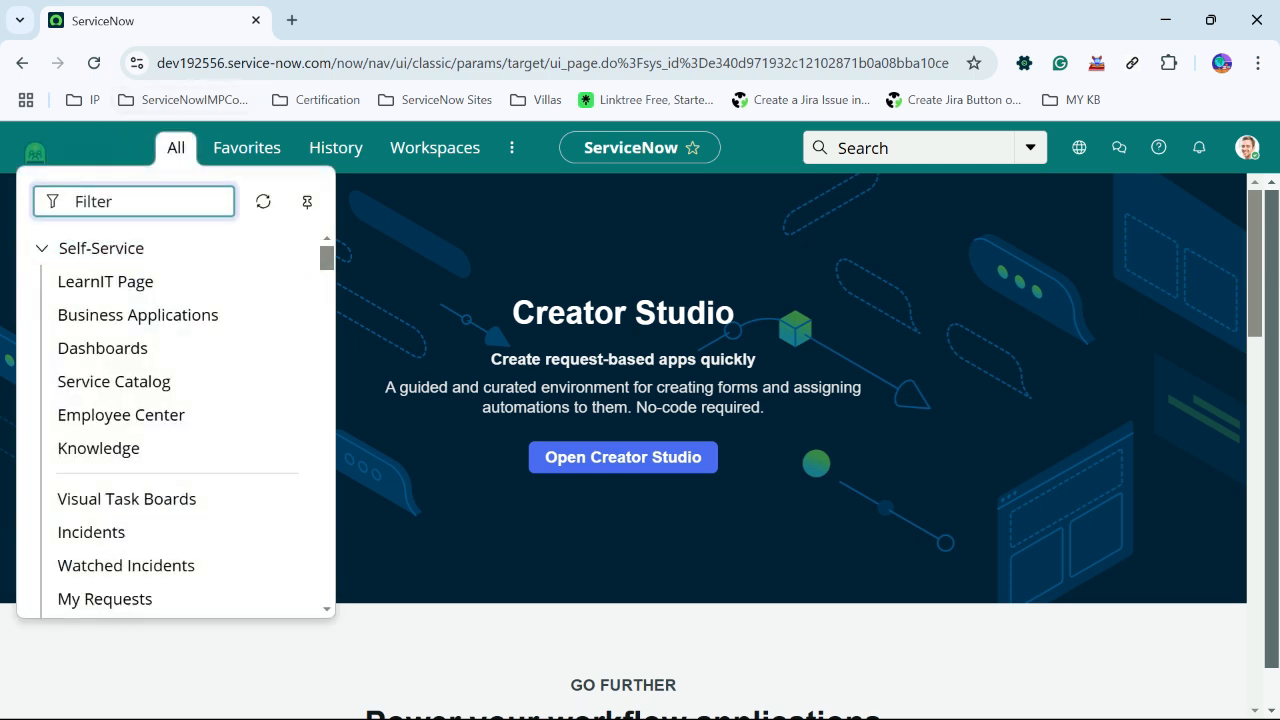
Step: Filter the navigator for incident and open incident INC0000044 from the Incidents list
text(in)
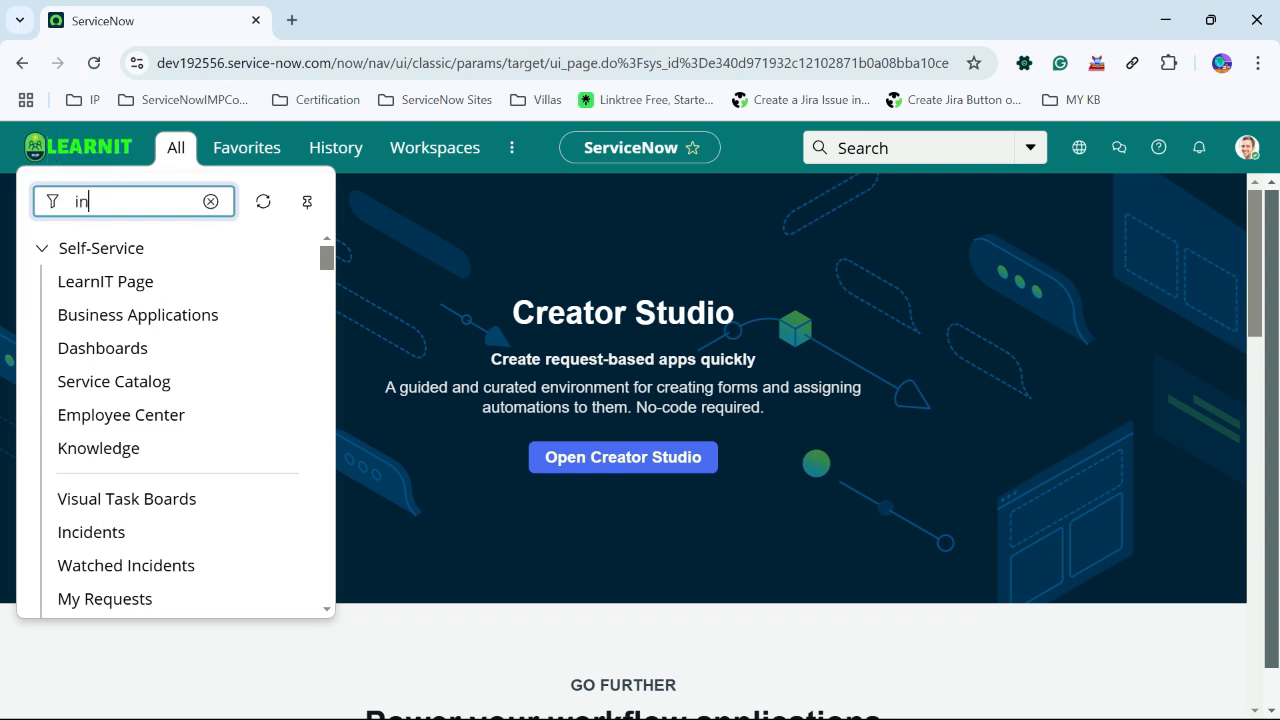
text(cident)
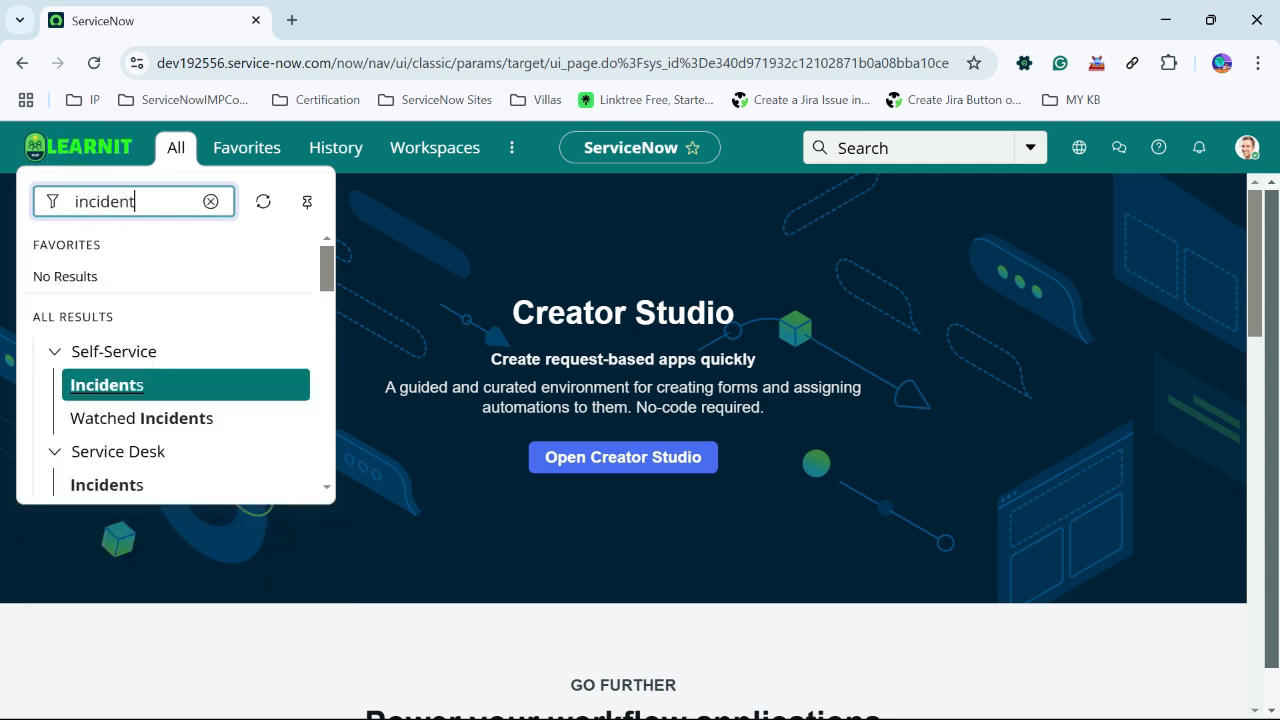
scroll(down, 3)
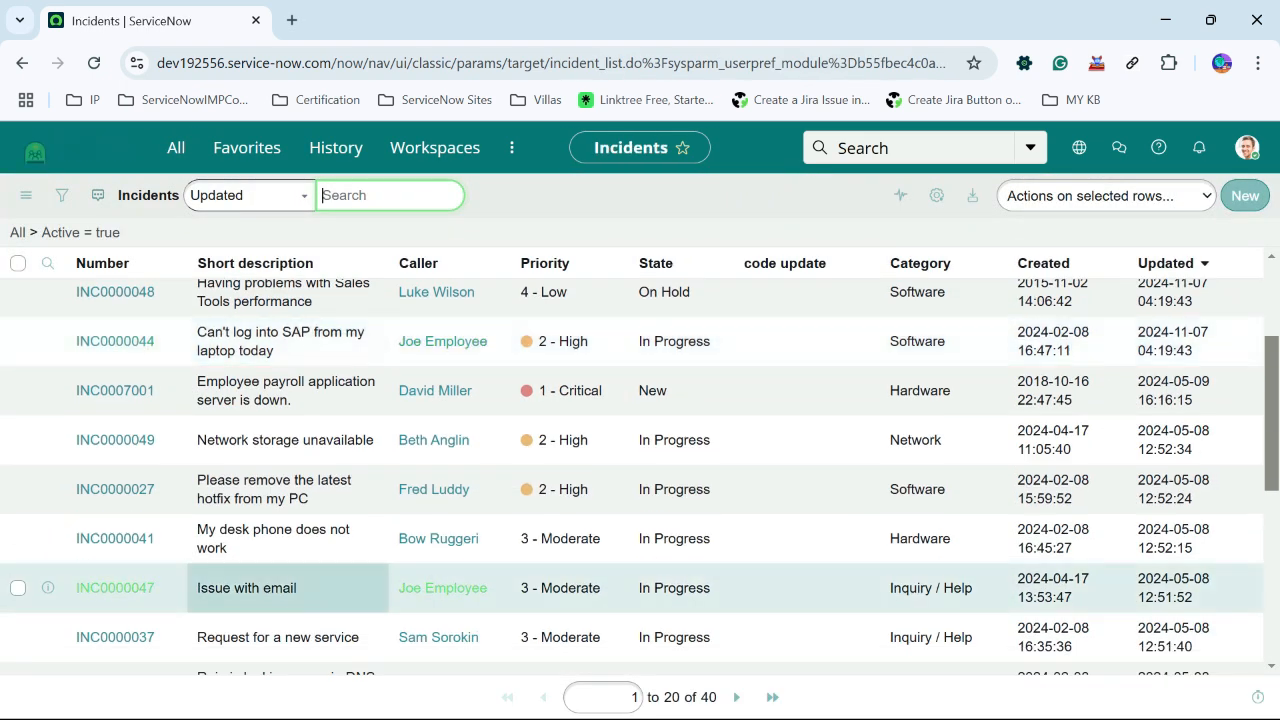
click(114, 340)
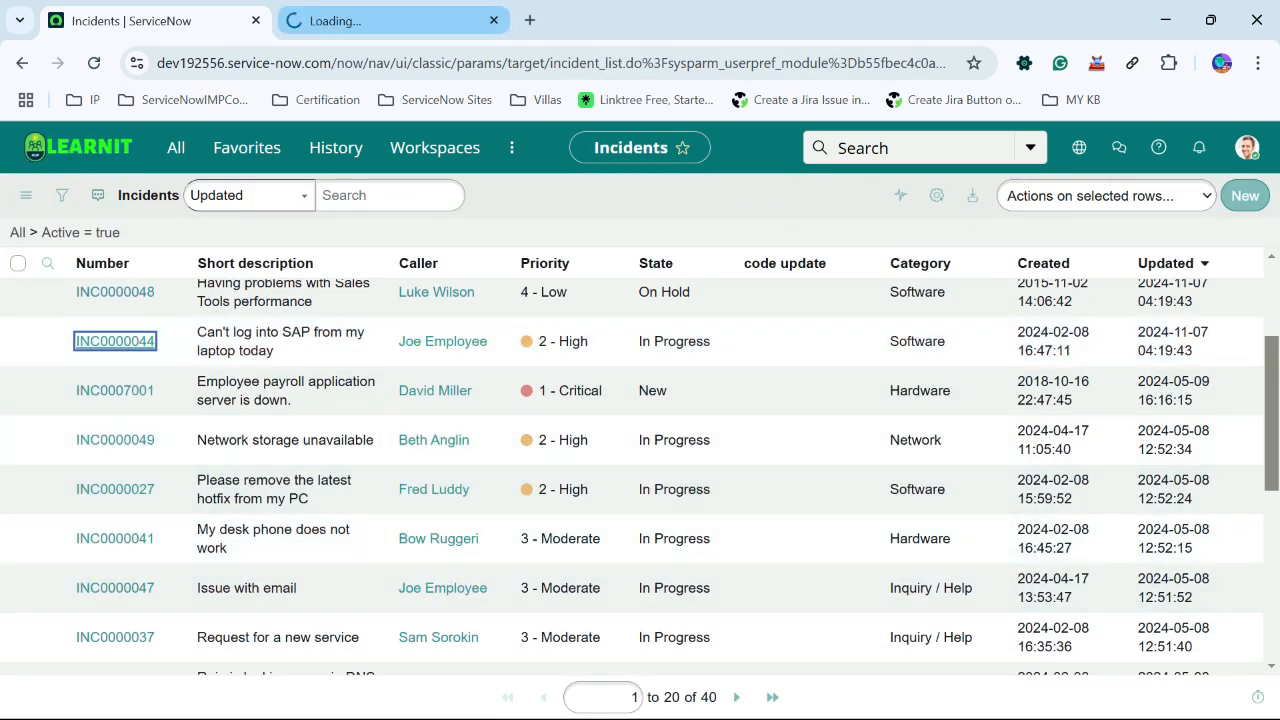
click(114, 340)
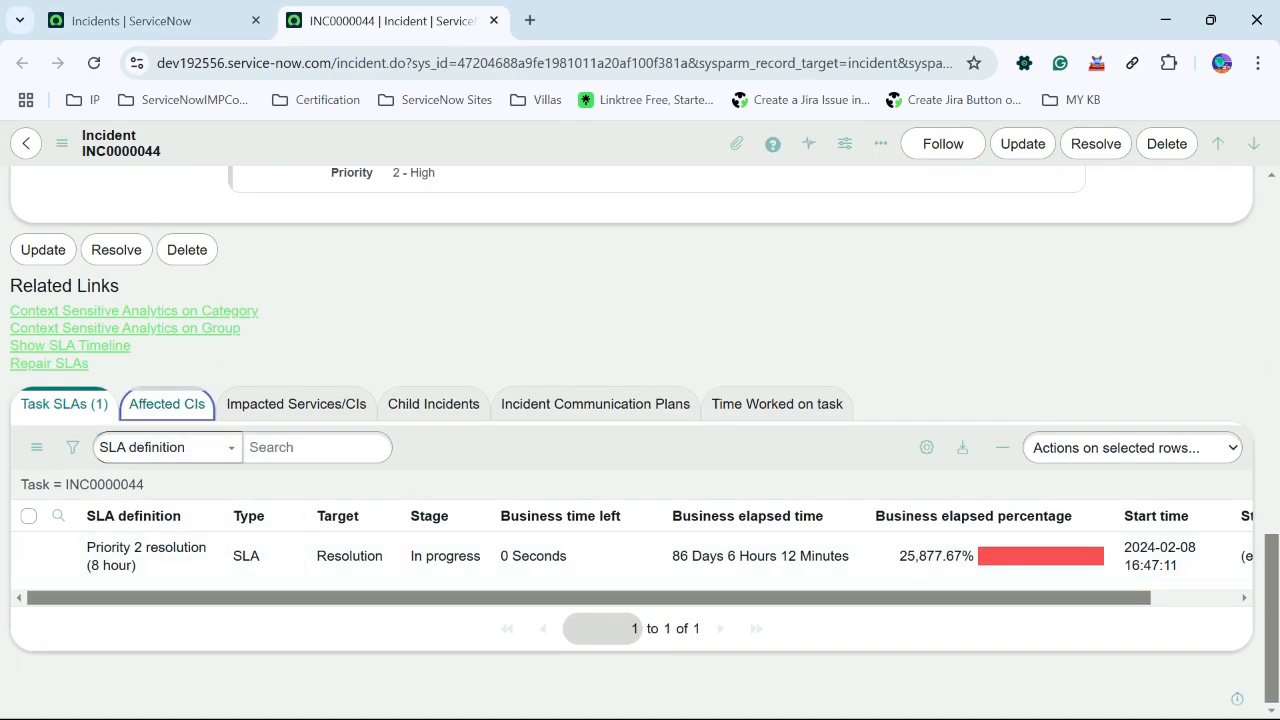
Step: Show the empty Child Incidents related list, glancing at Time Worked on the way
click(432, 404)
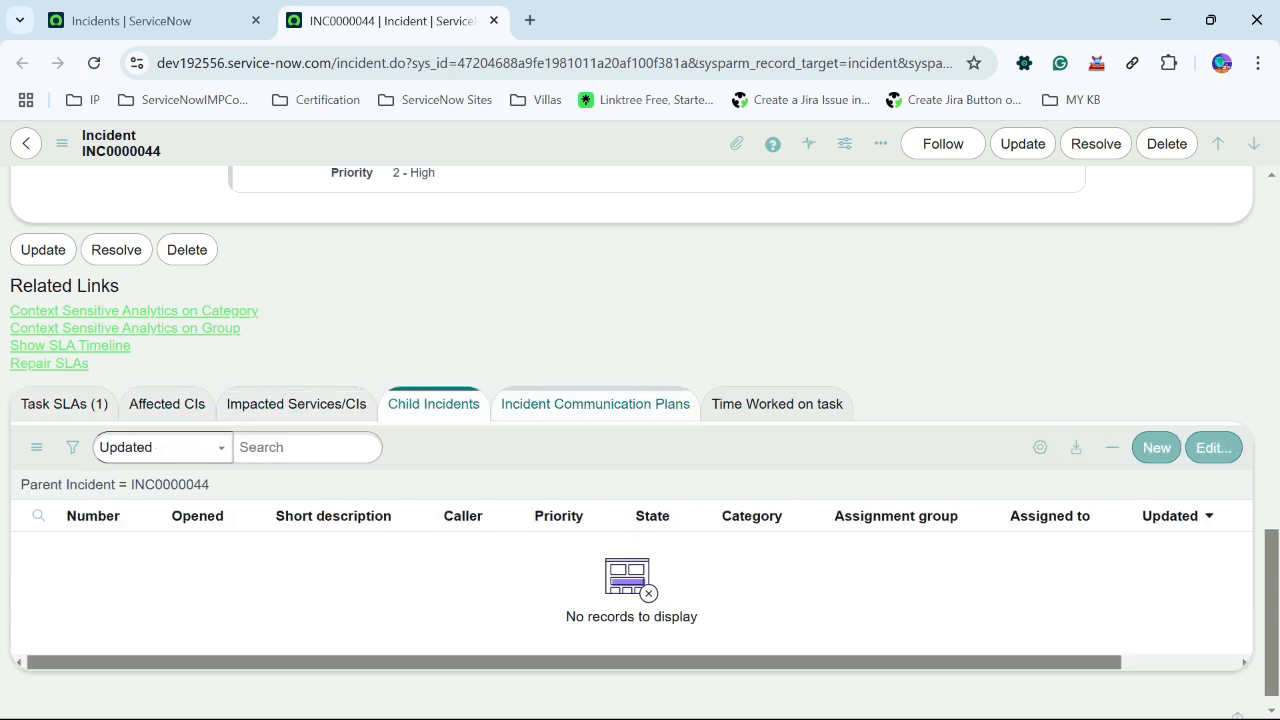
click(776, 404)
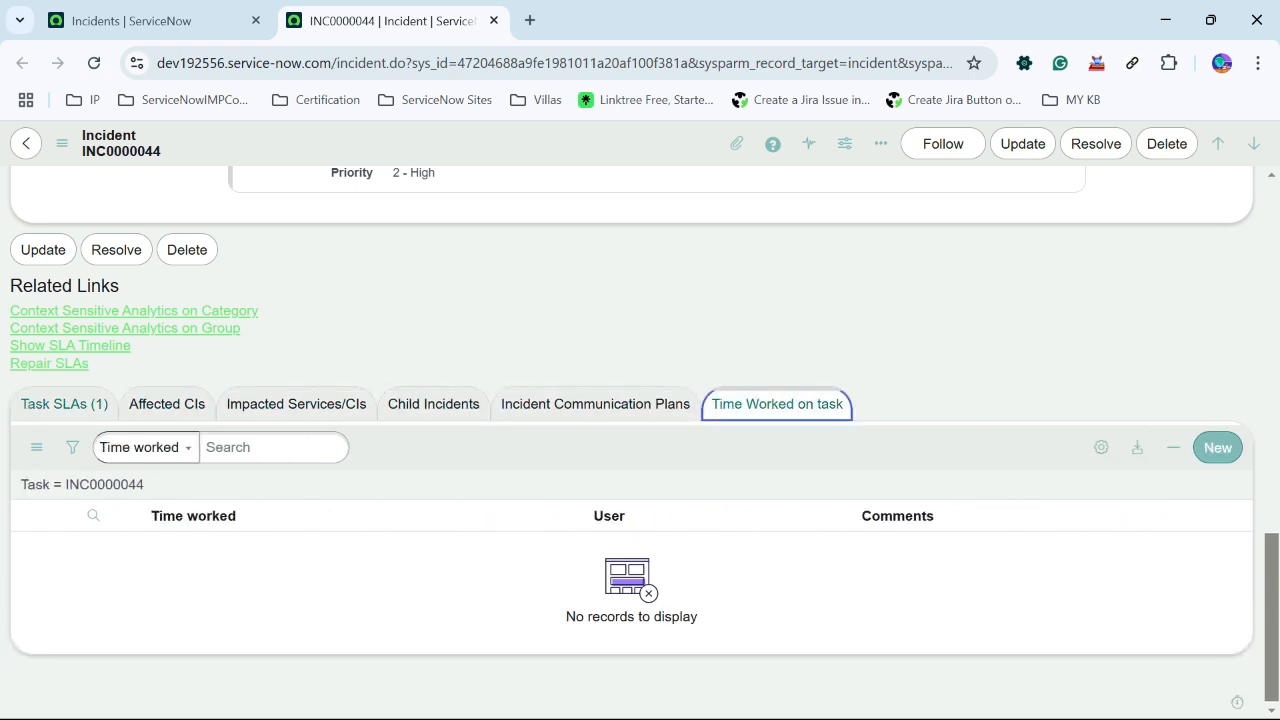
click(432, 404)
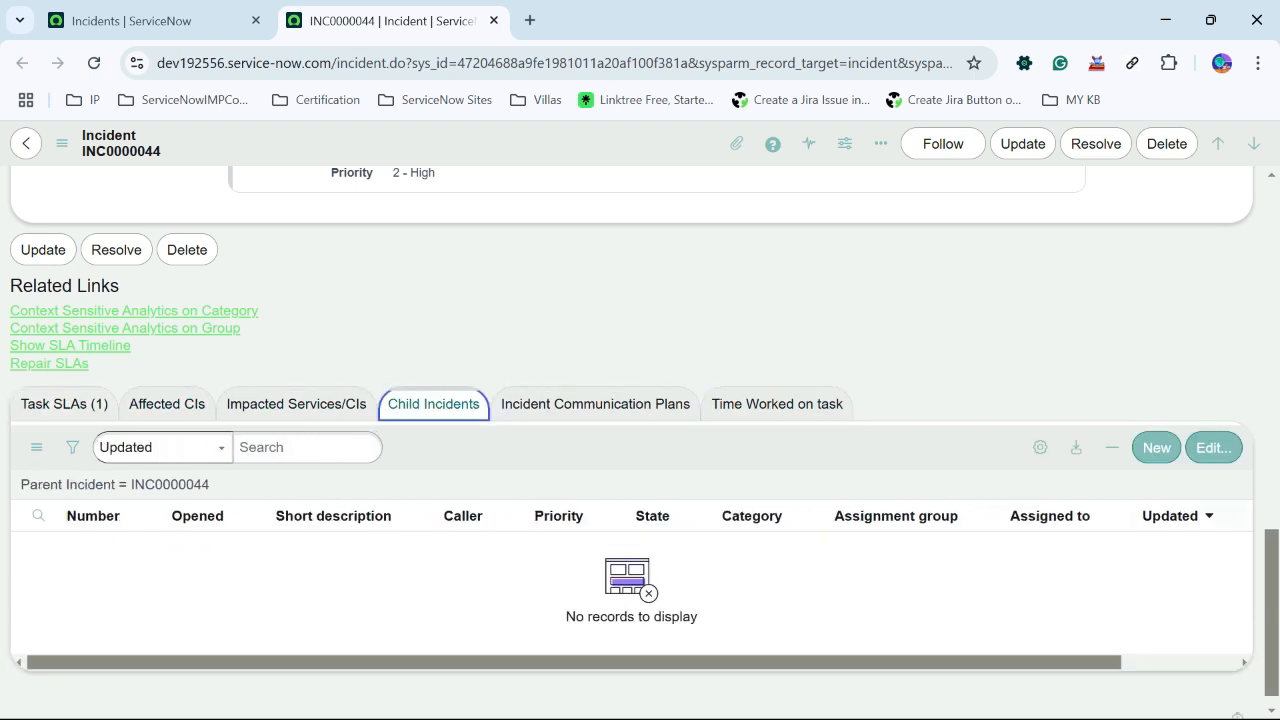
Step: Start a new child incident with Creator User as the caller
click(1156, 448)
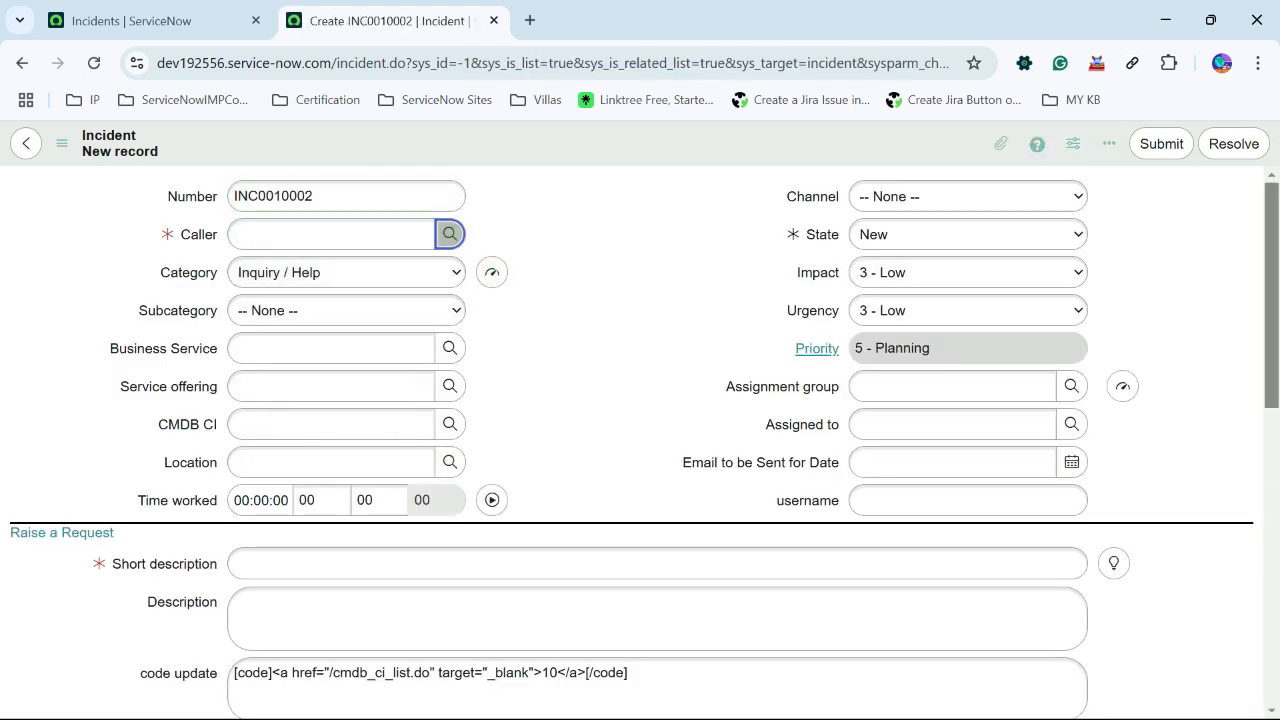
click(448, 232)
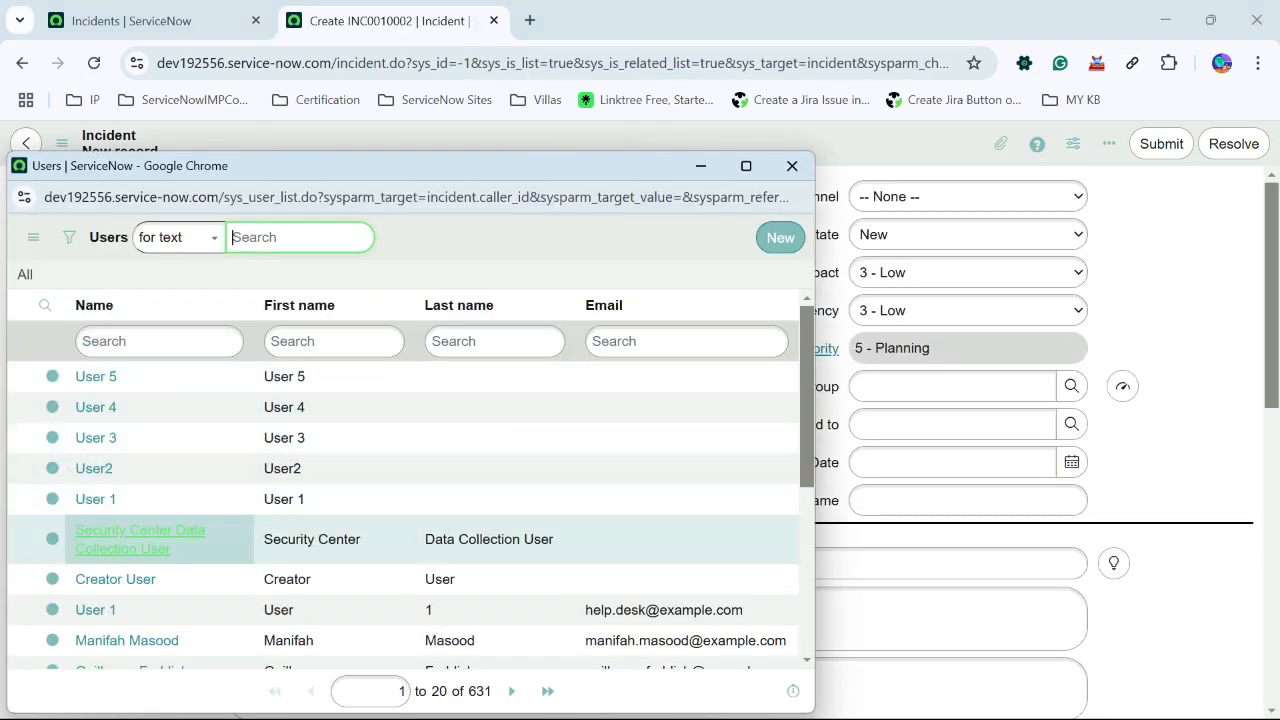
click(116, 578)
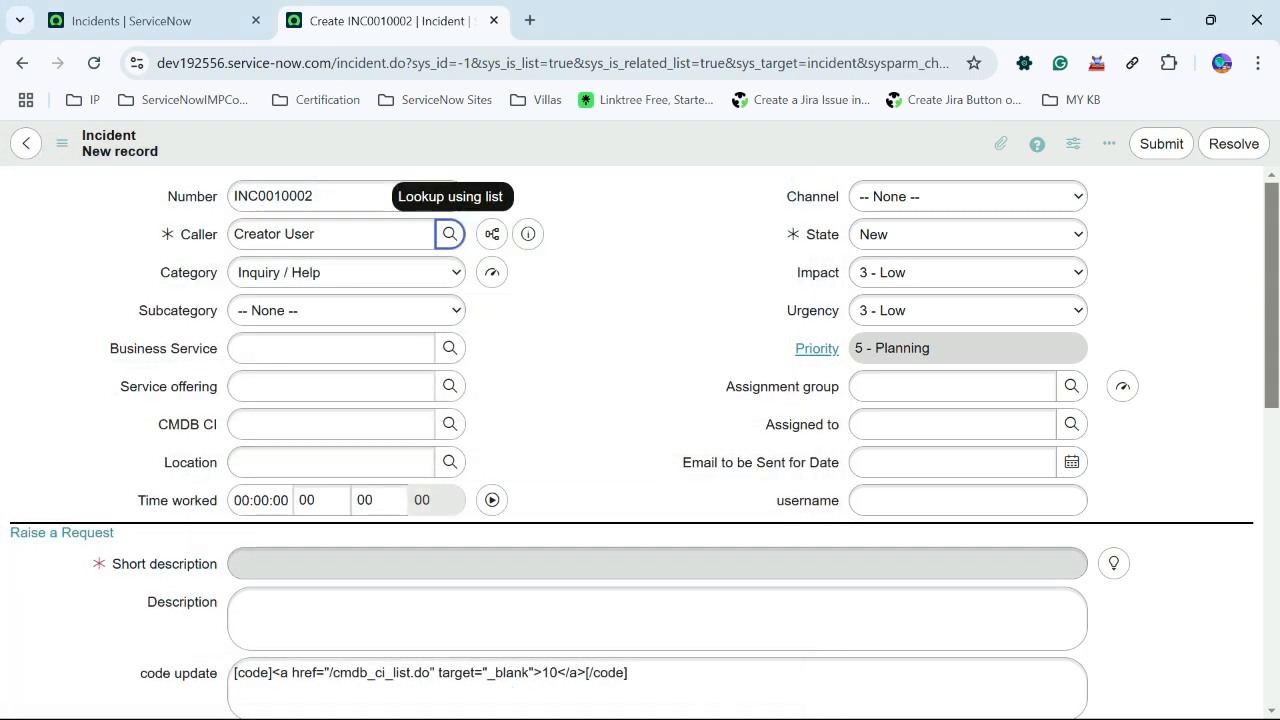
Step: Enter short description 'LearnIT Scenario Based' and submit the child incident
text(Test L)
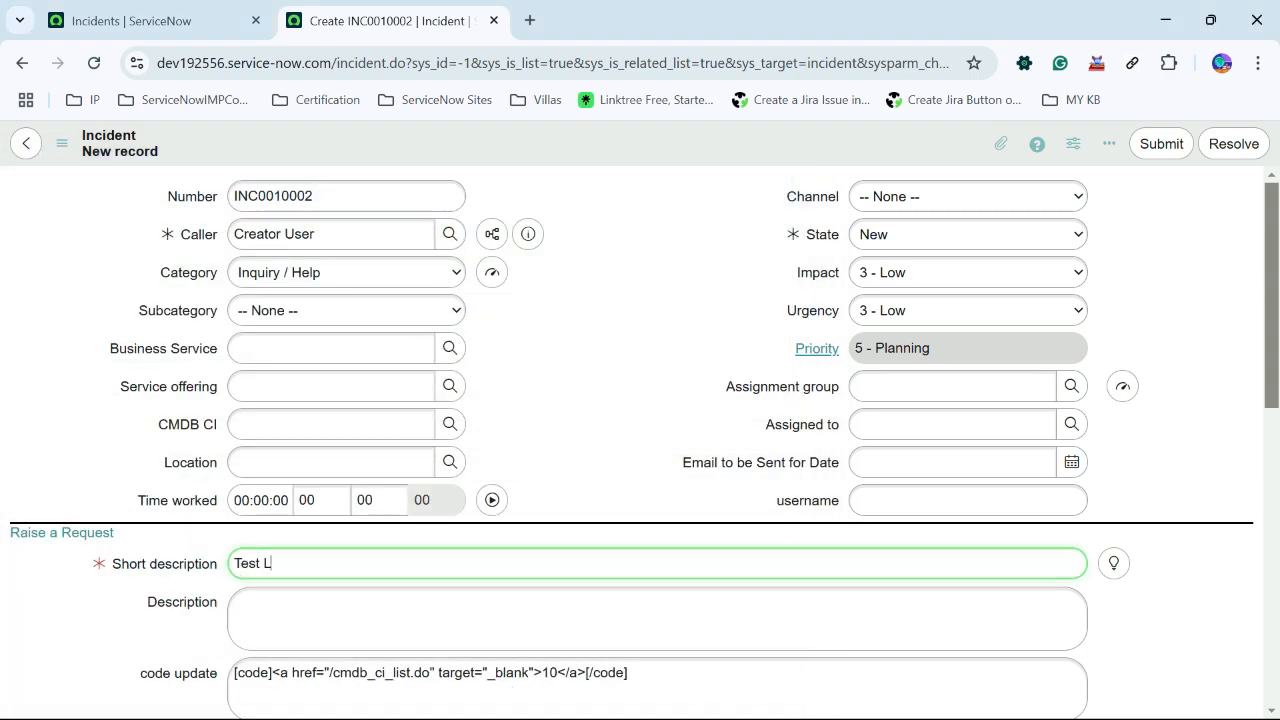
text(e)
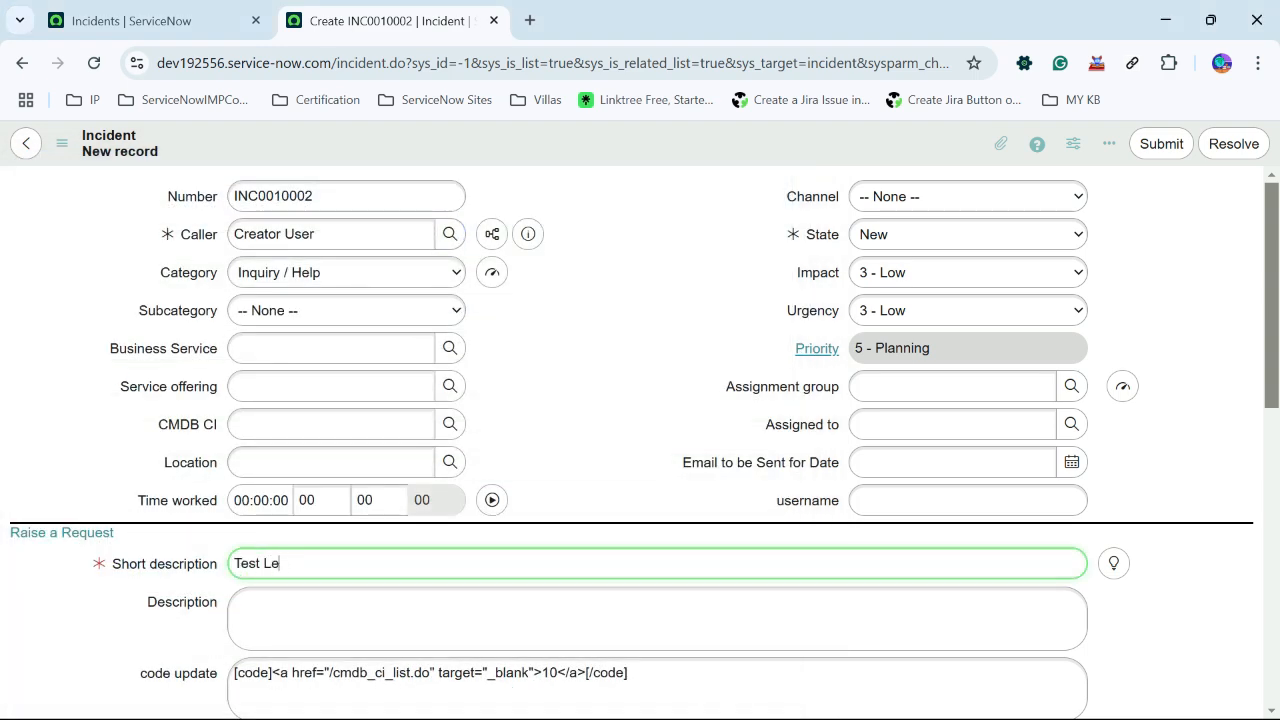
text(Learni)
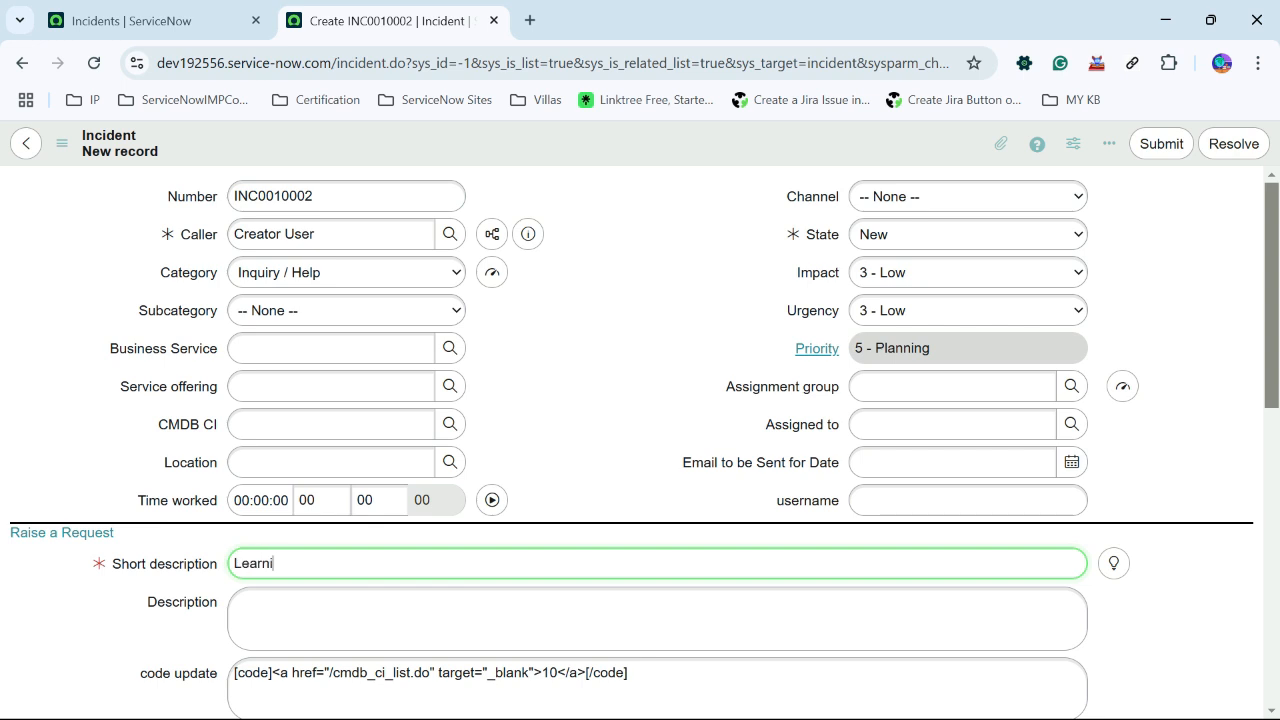
text(IT)
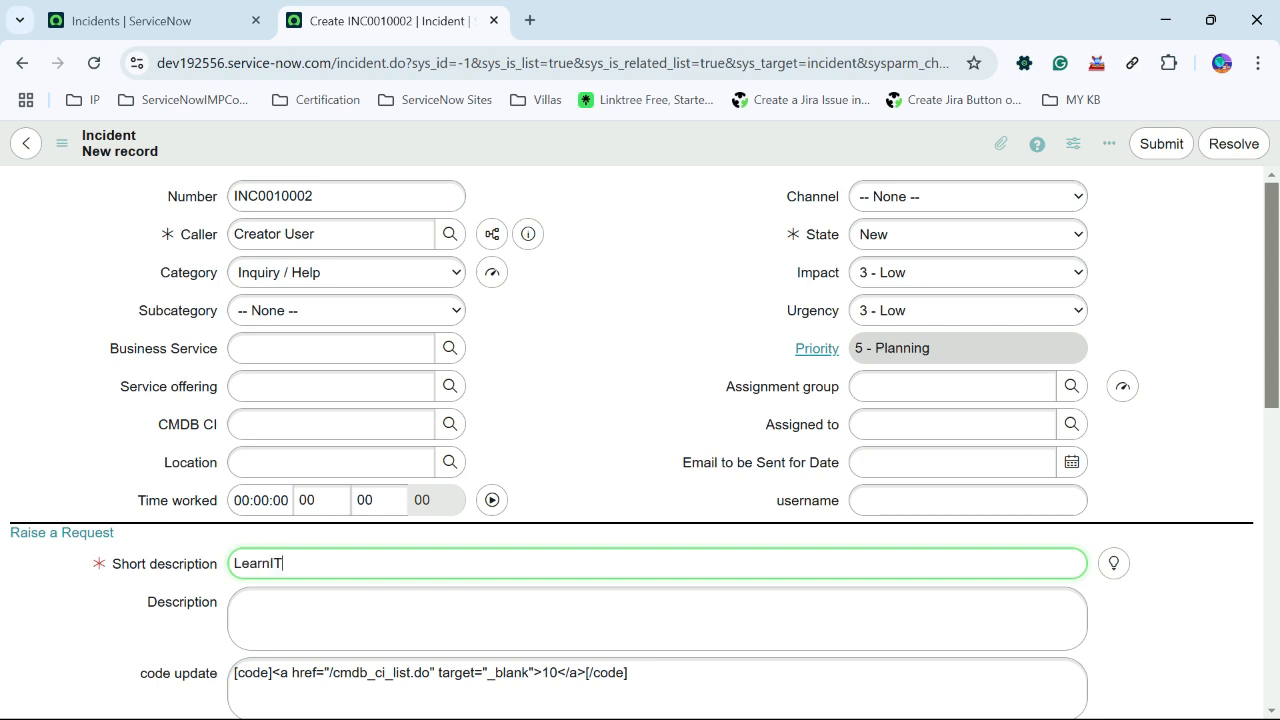
text(Scenario Based)
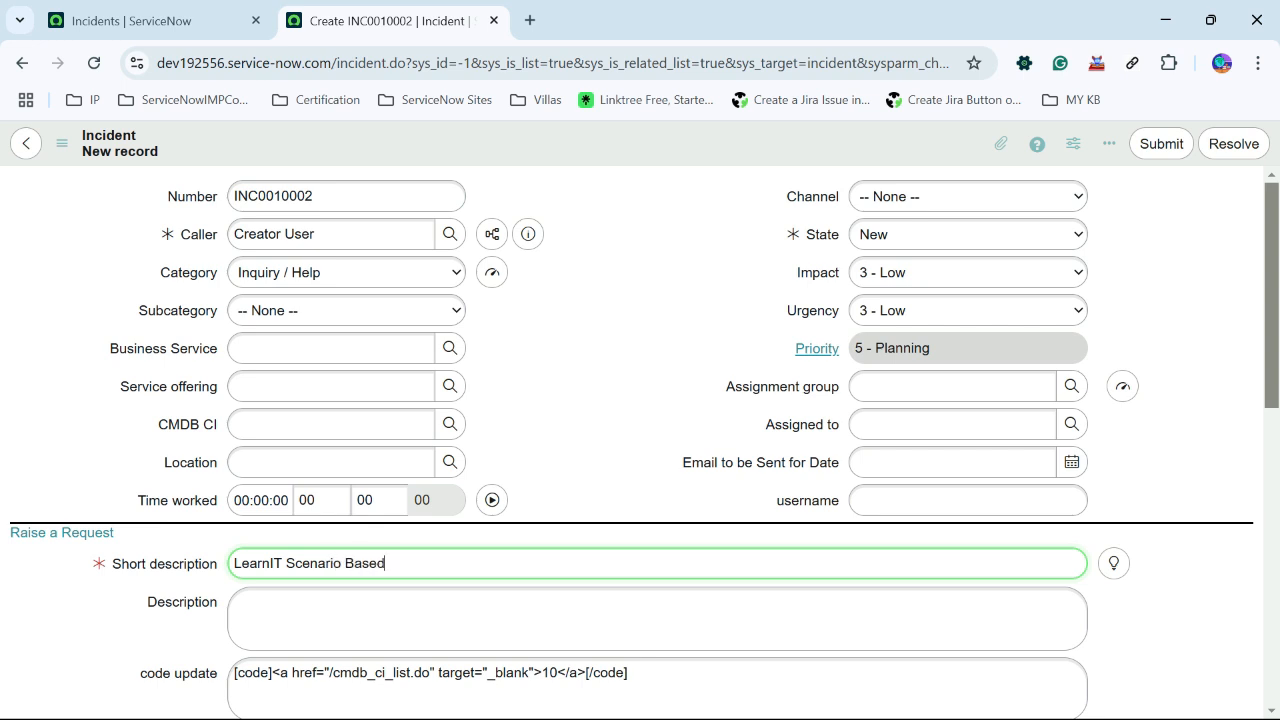
click(1160, 144)
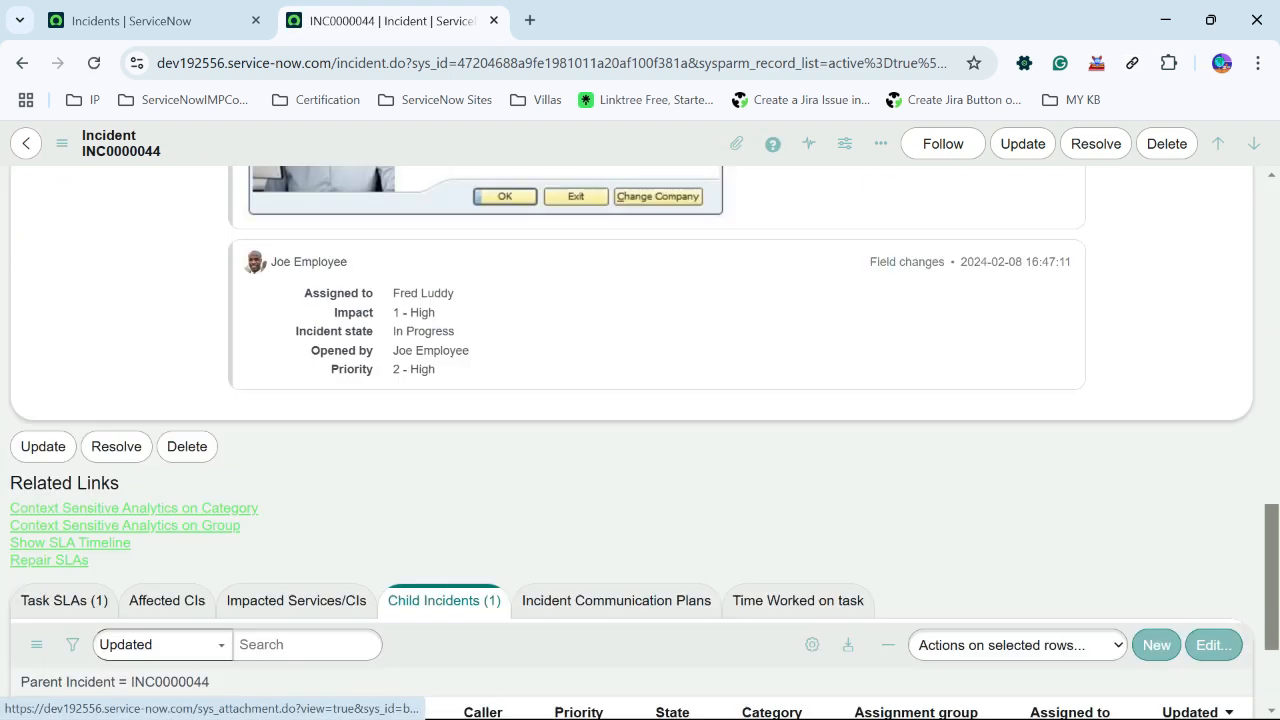
scroll(down, 3)
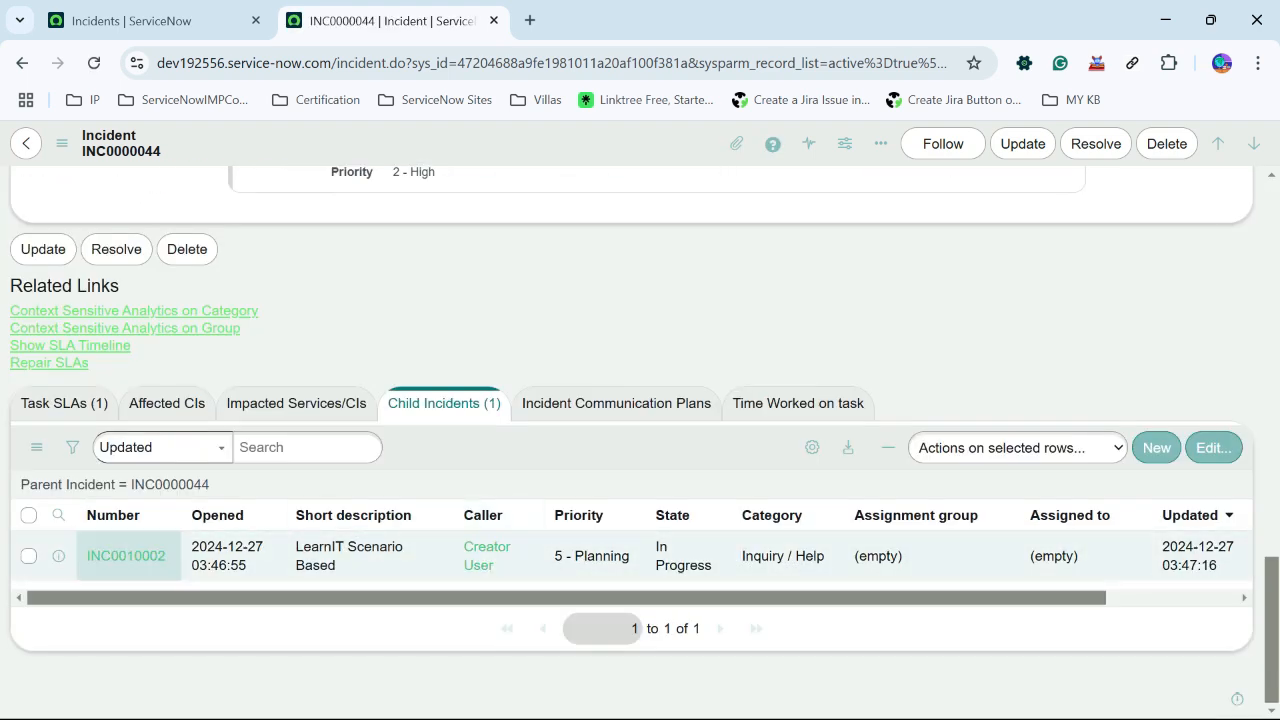
mouse_move(126, 556)
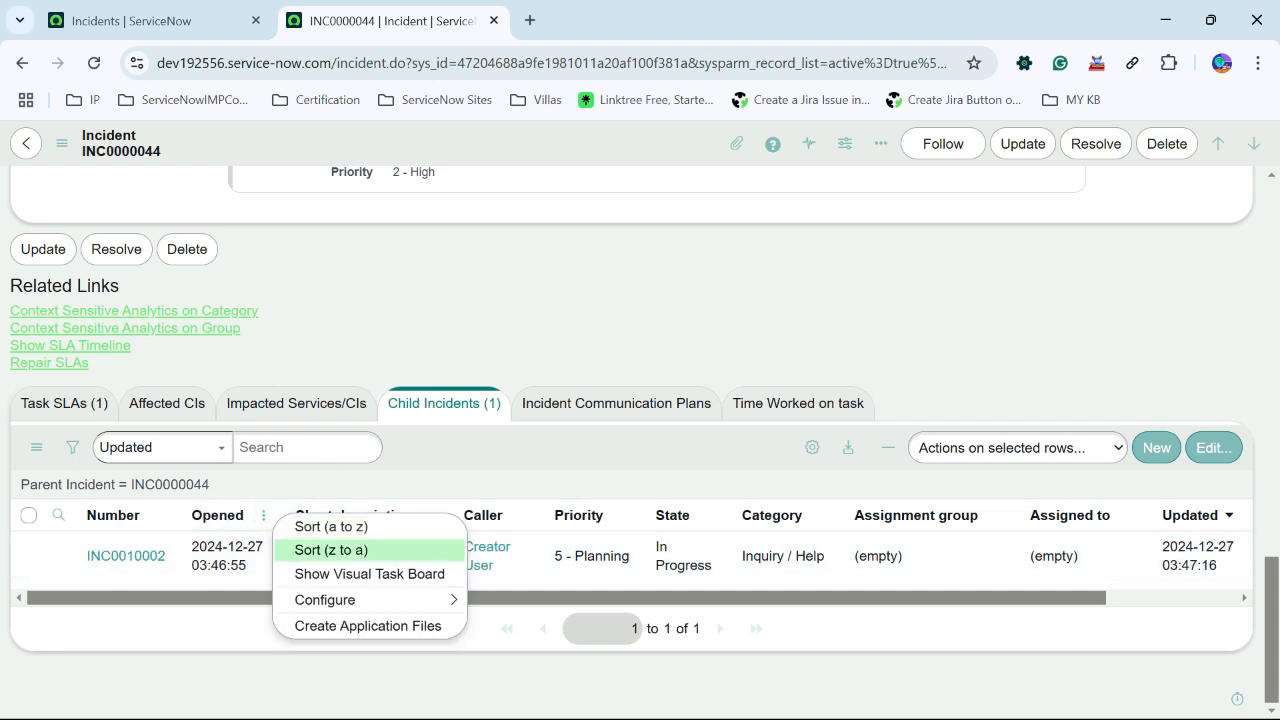
mouse_move(330, 528)
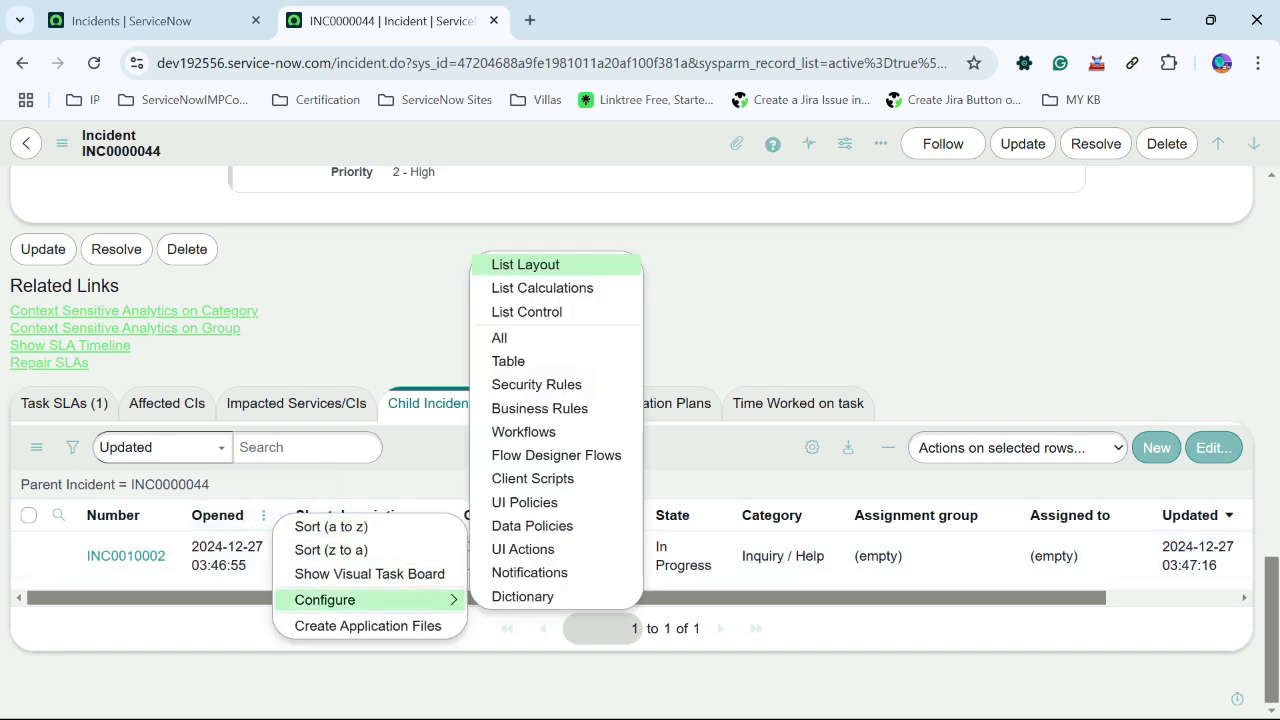
mouse_move(528, 312)
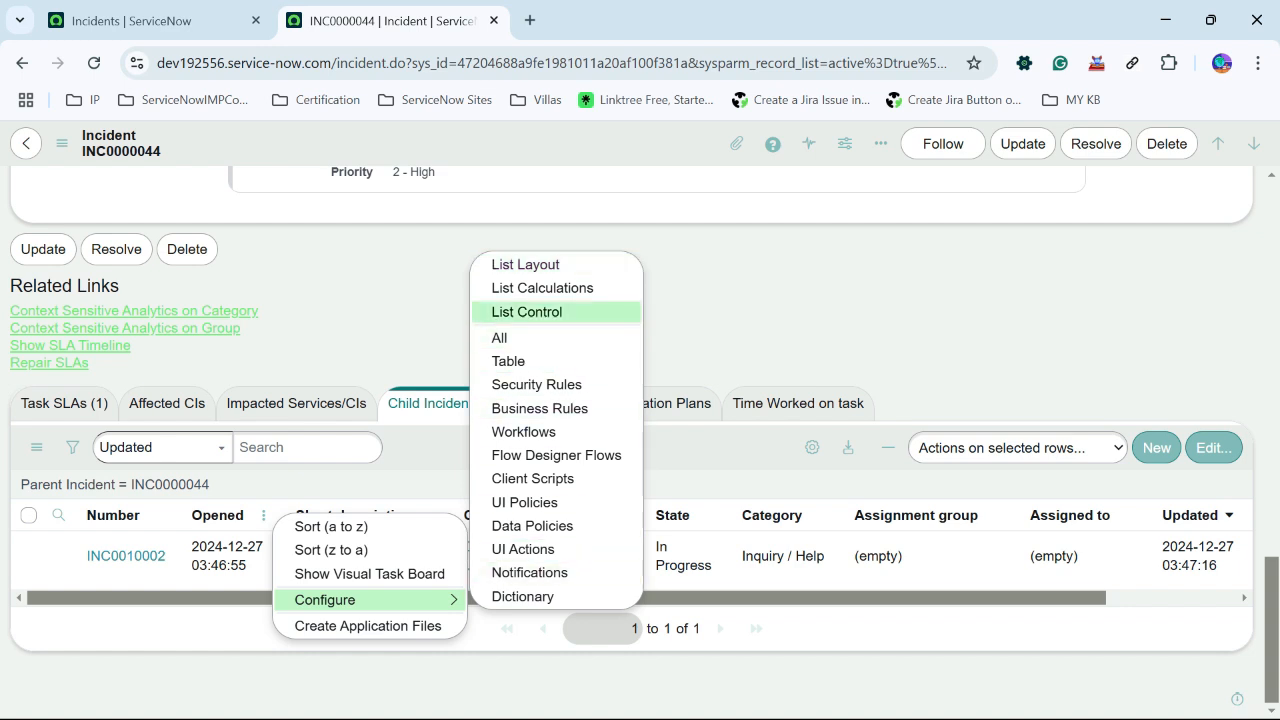
mouse_move(500, 336)
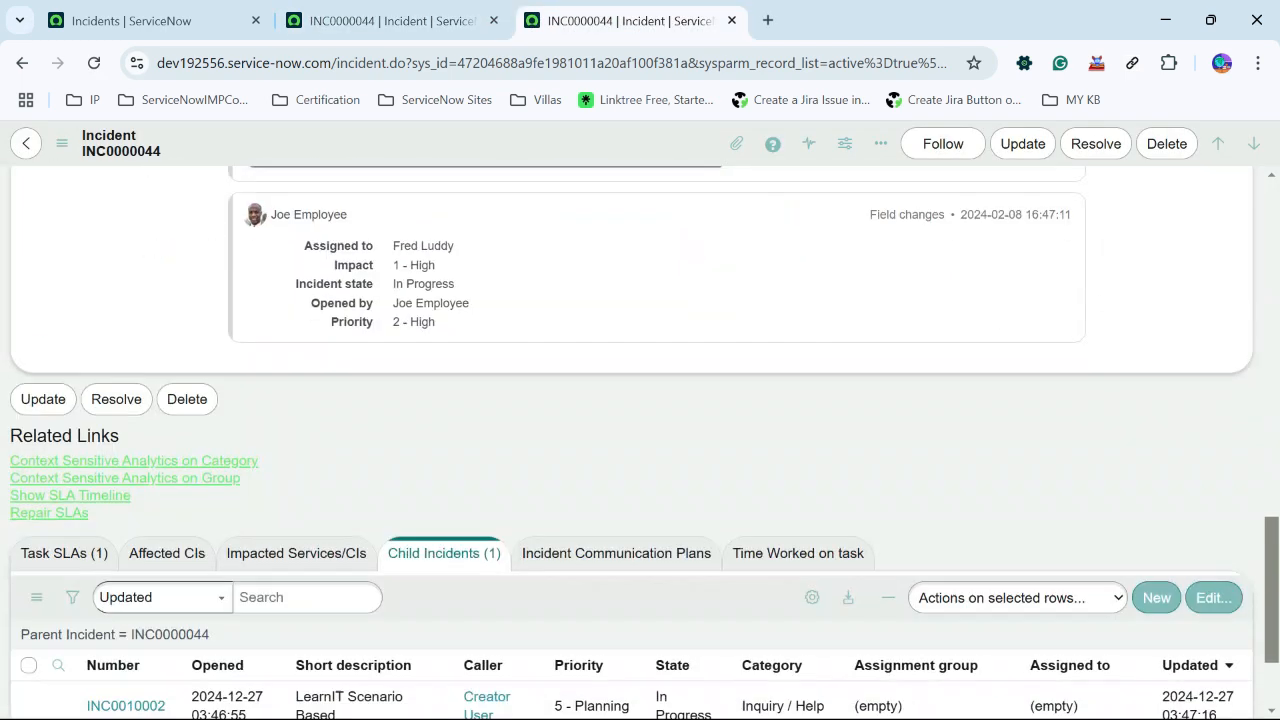
Step: Scroll the incident form down to the Child Incidents related list
scroll(down, 3)
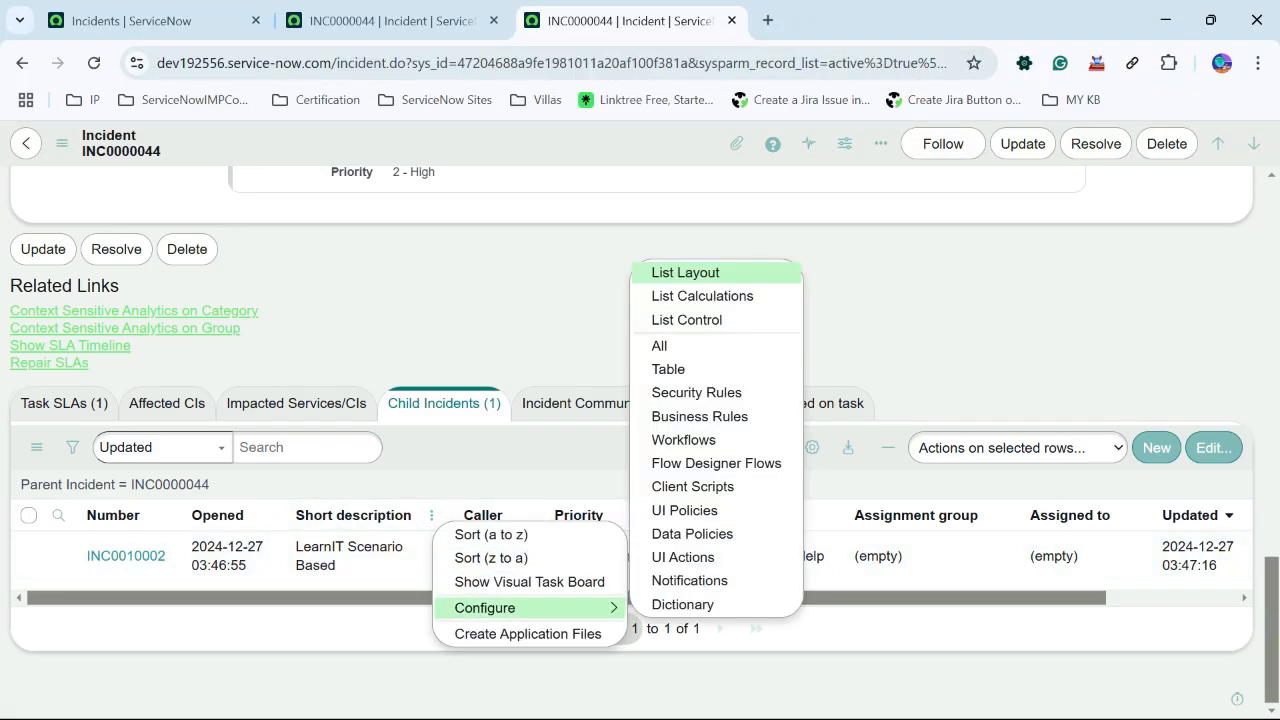
mouse_move(688, 320)
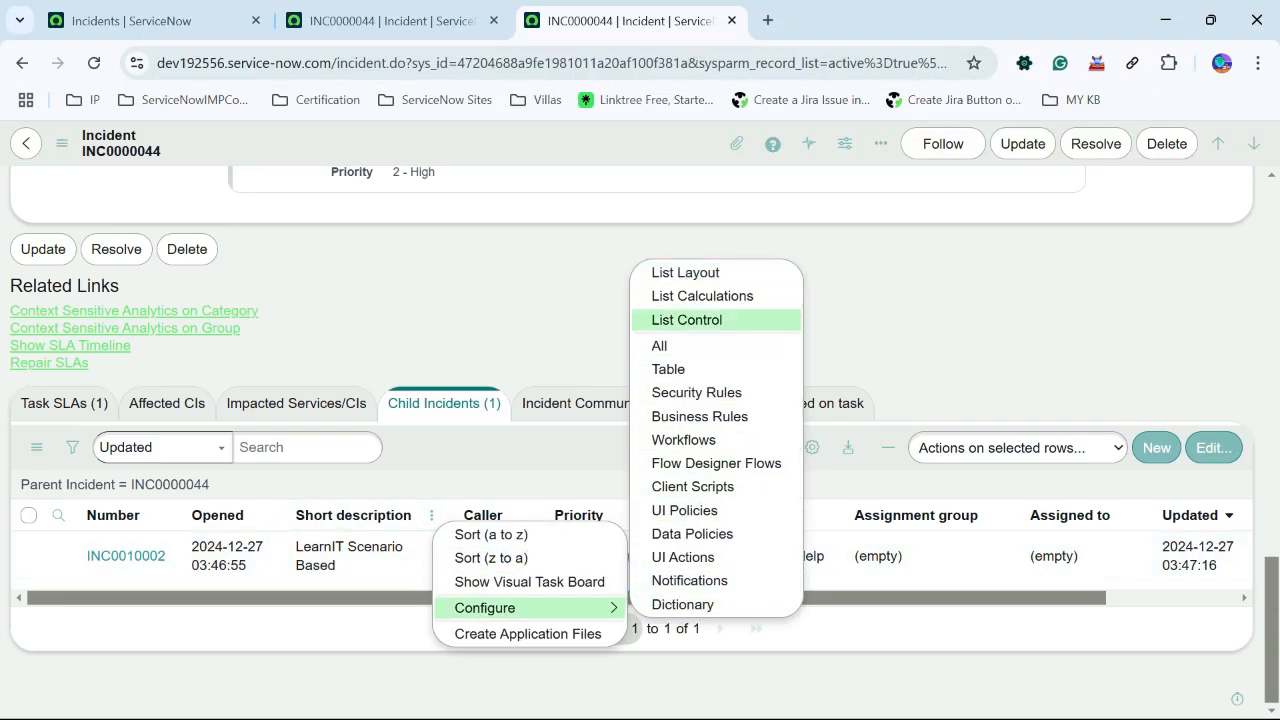
Step: Bring up the List Control record for the Child Incidents related list
click(686, 320)
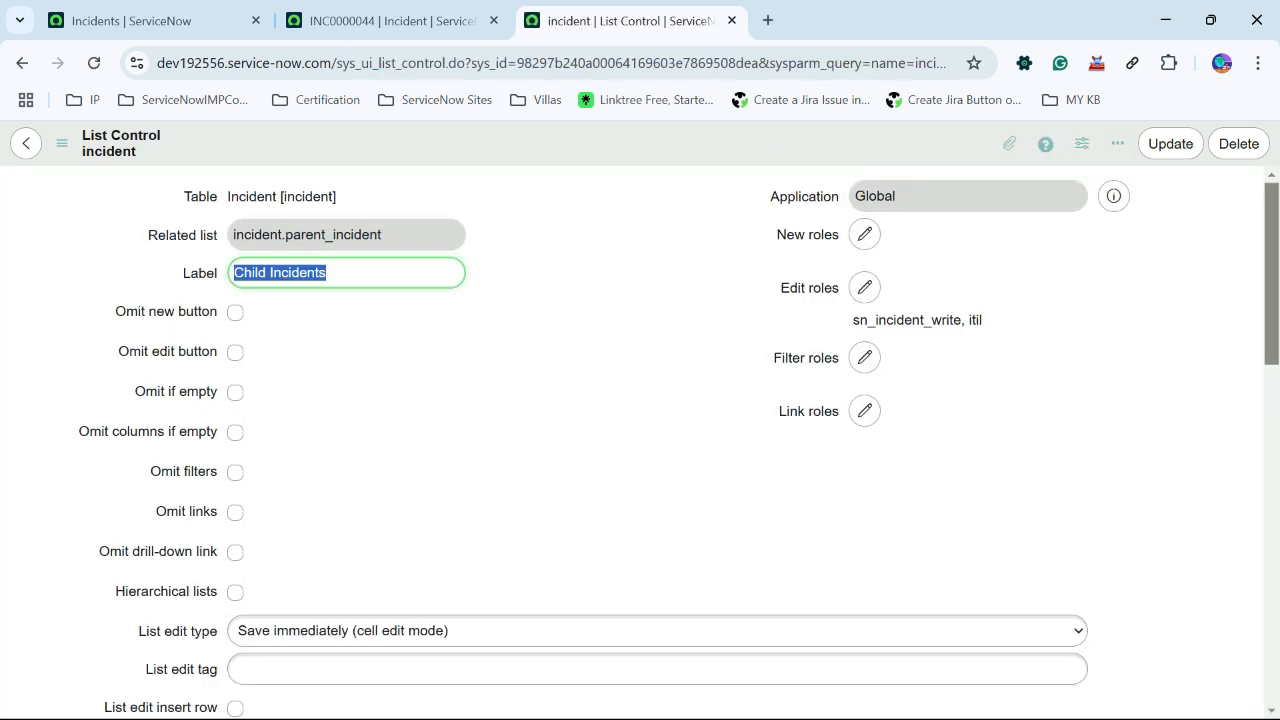
mouse_move(200, 272)
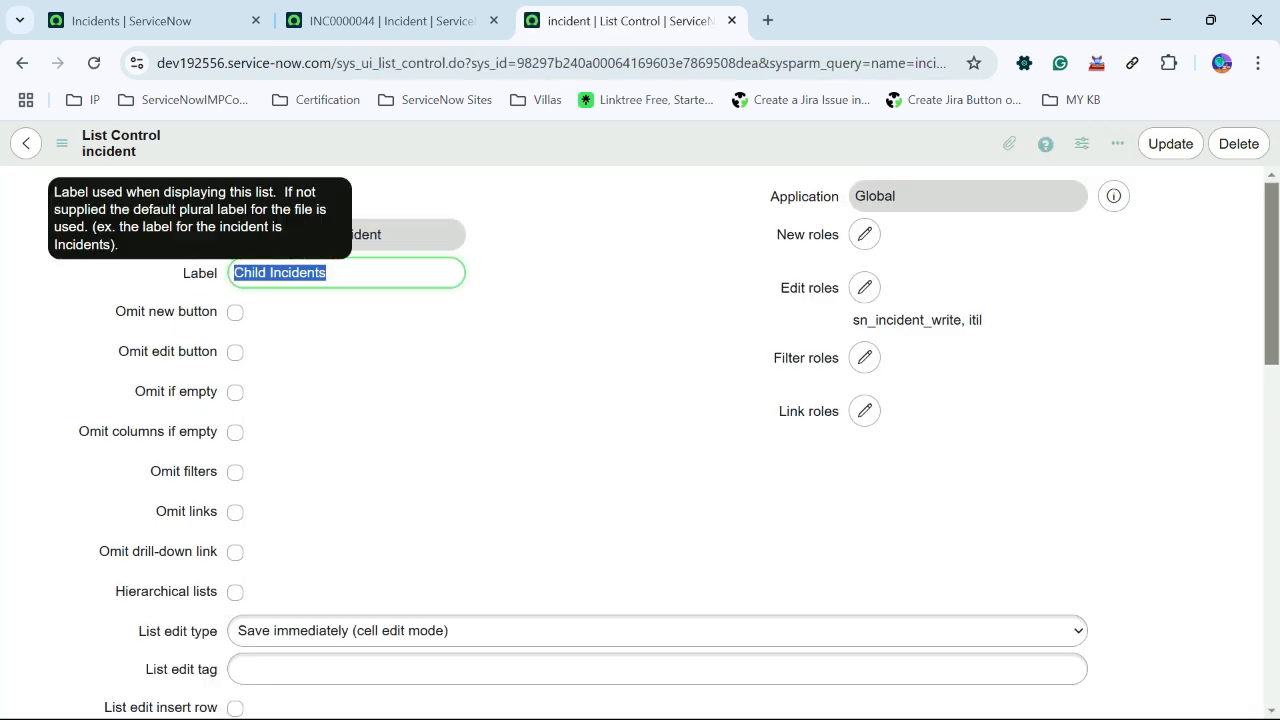
click(390, 20)
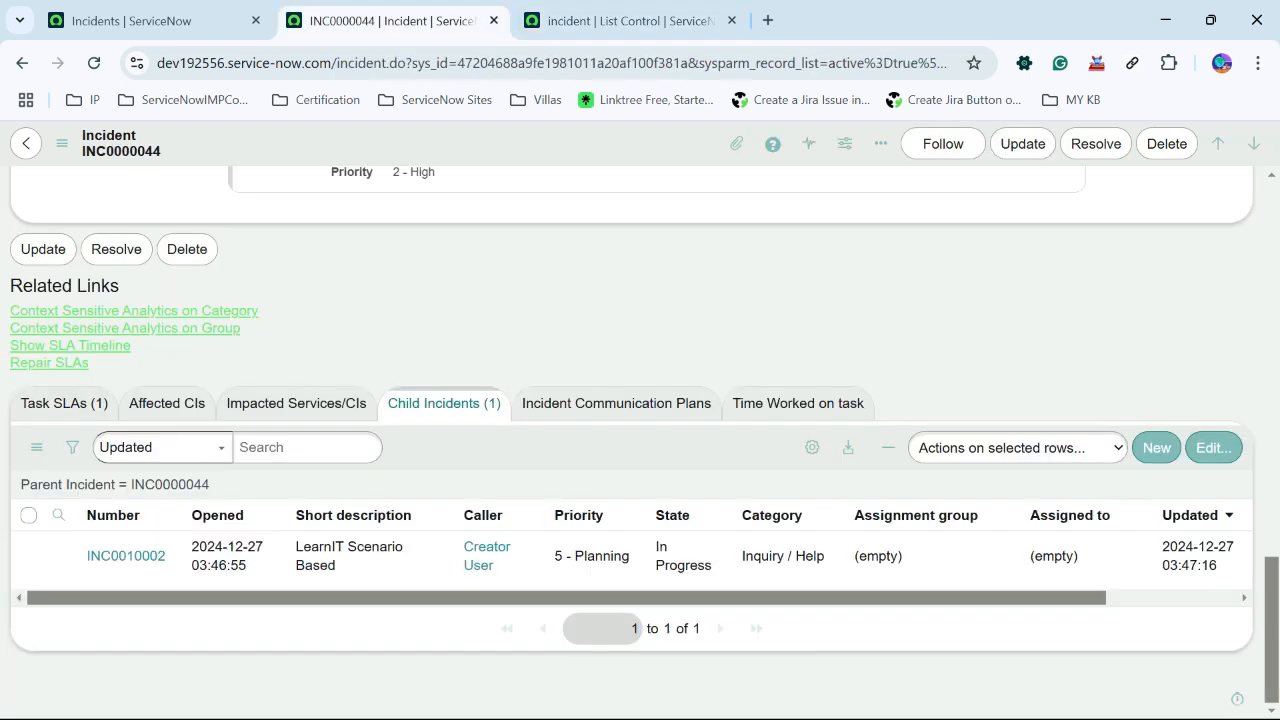
click(624, 20)
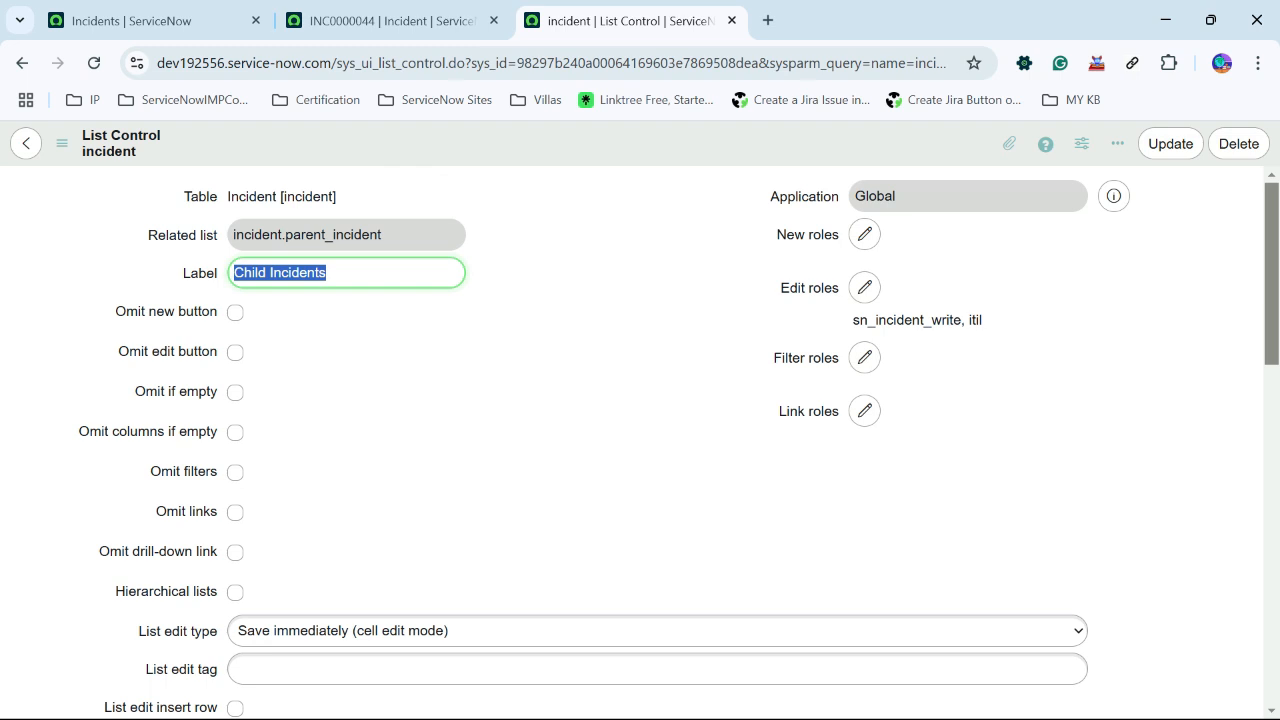
Step: Change the related list's Label field to 'Issue'
click(344, 272)
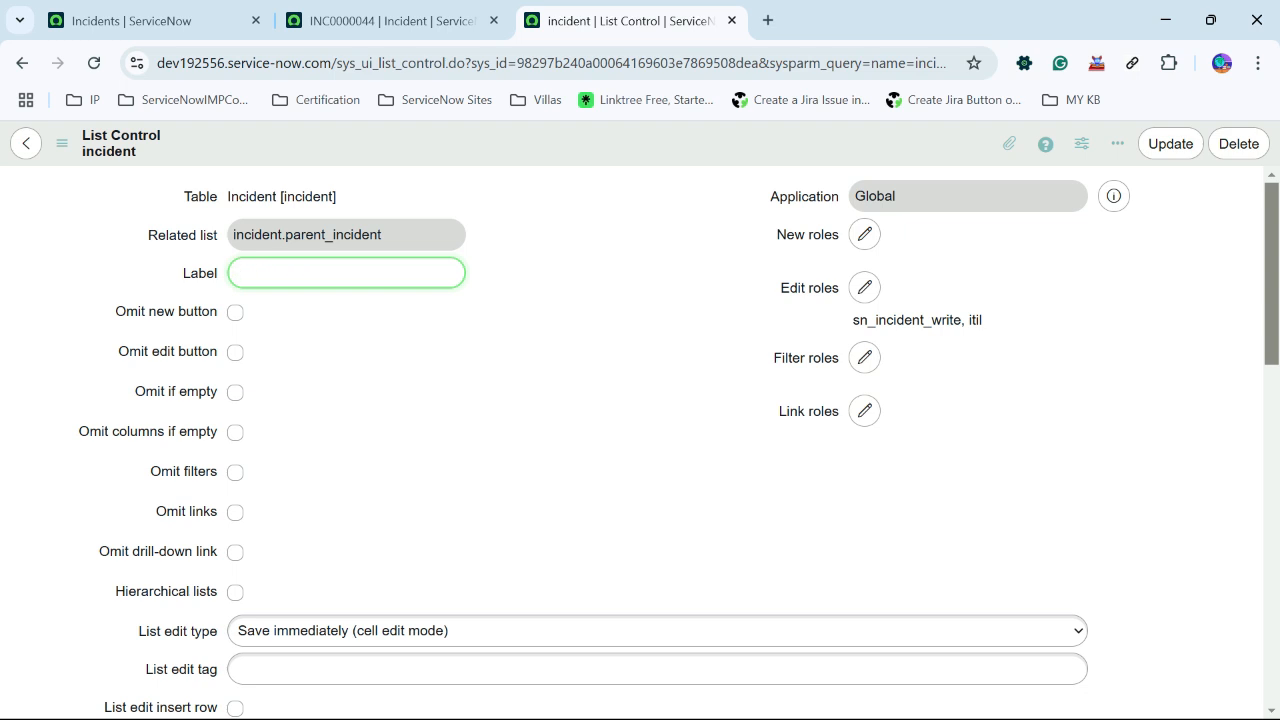
text(Issue)
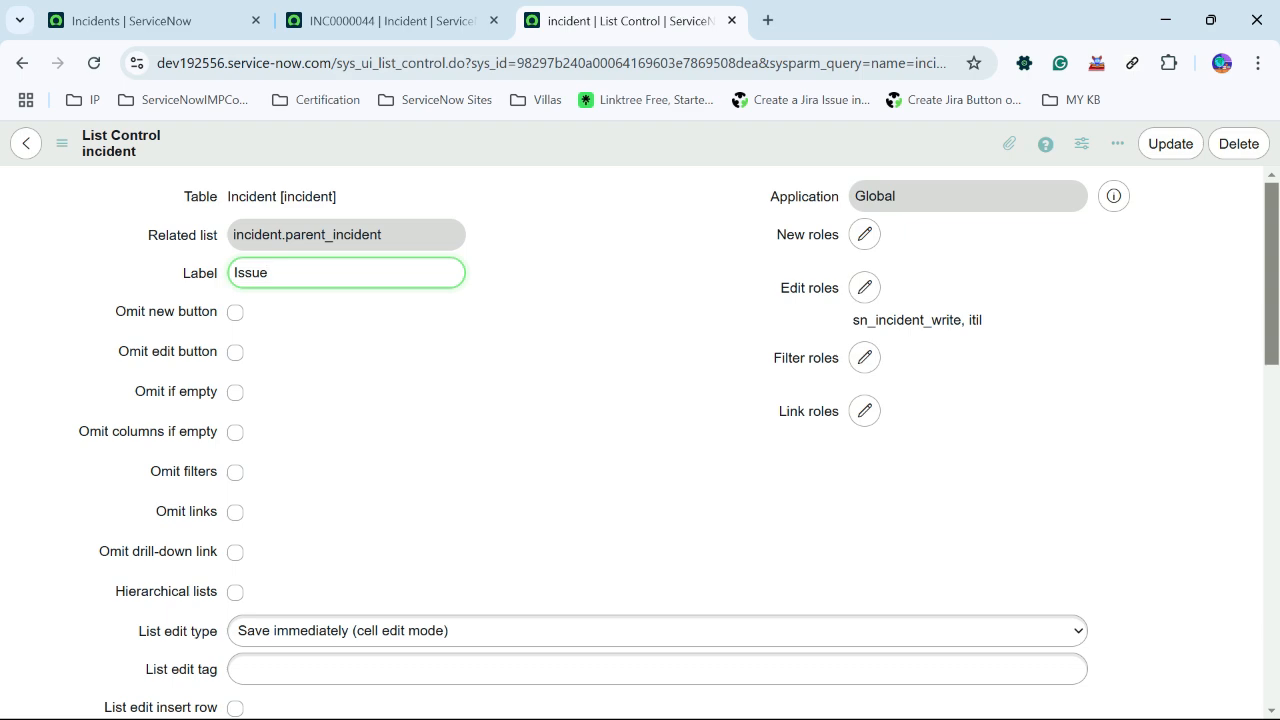
scroll(down, 3)
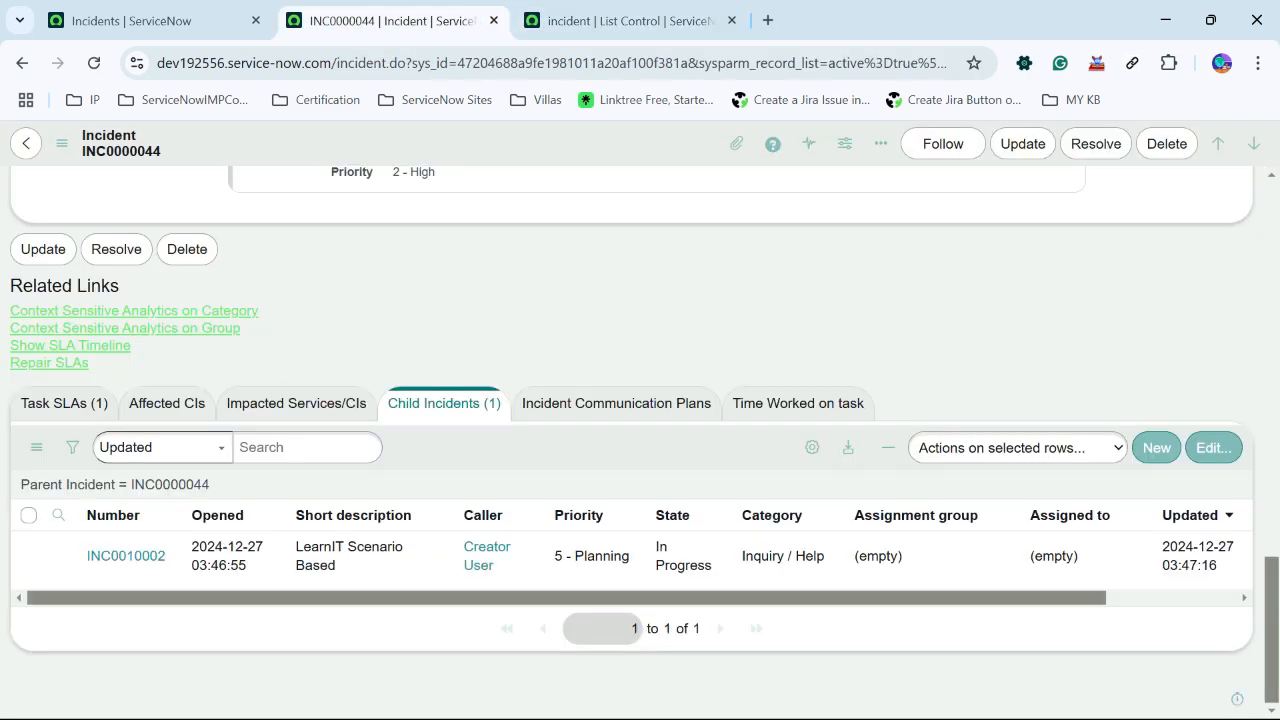
Step: Refresh the related list so its tab now reads Issue (1)
click(36, 448)
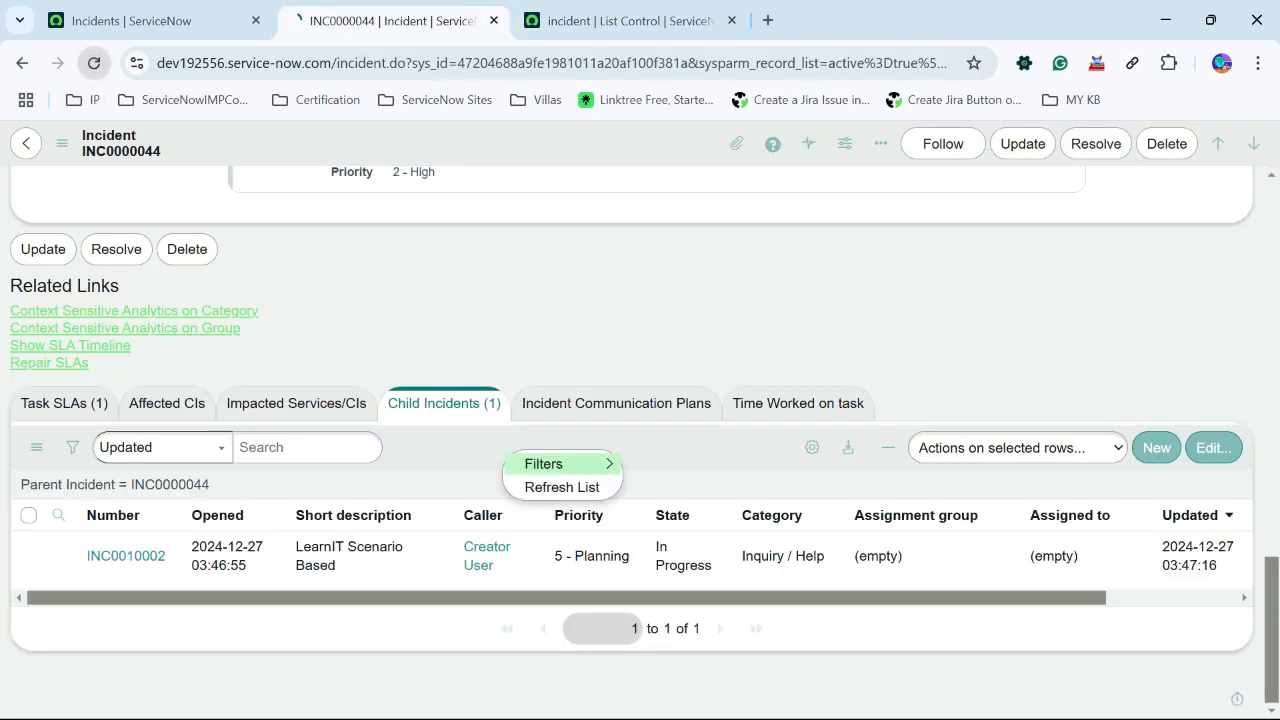
click(562, 488)
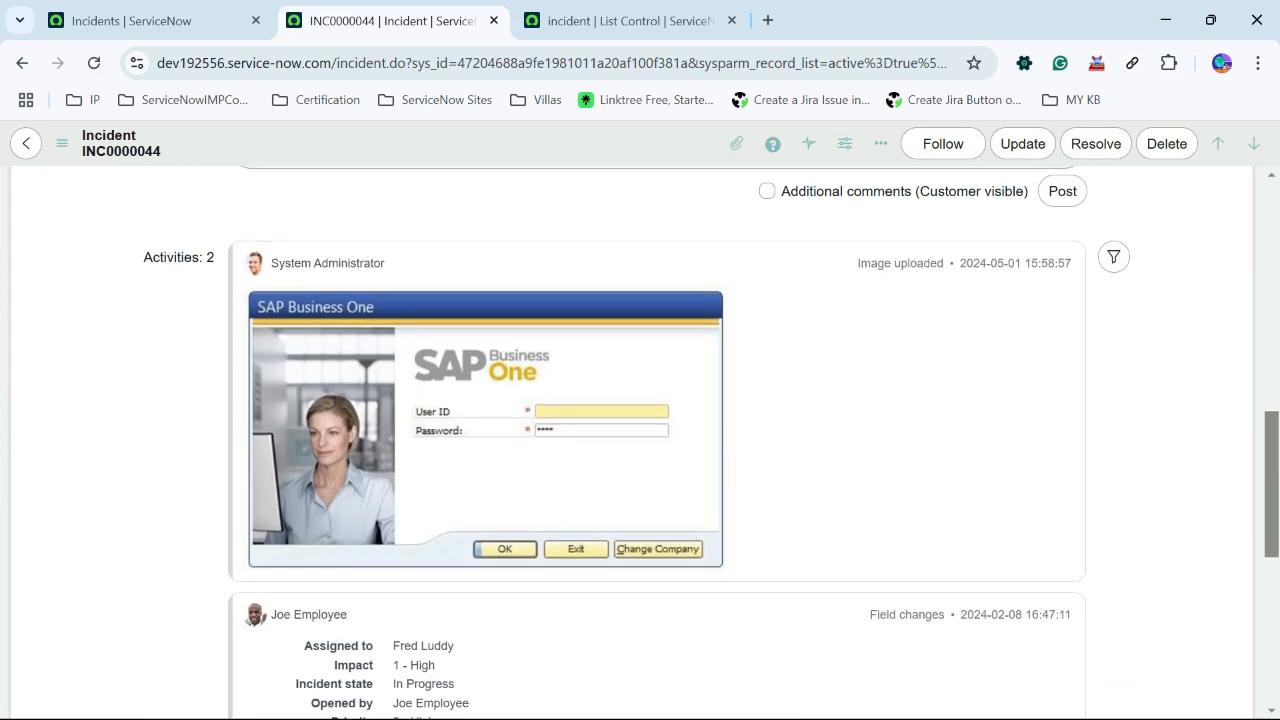
scroll(down, 3)
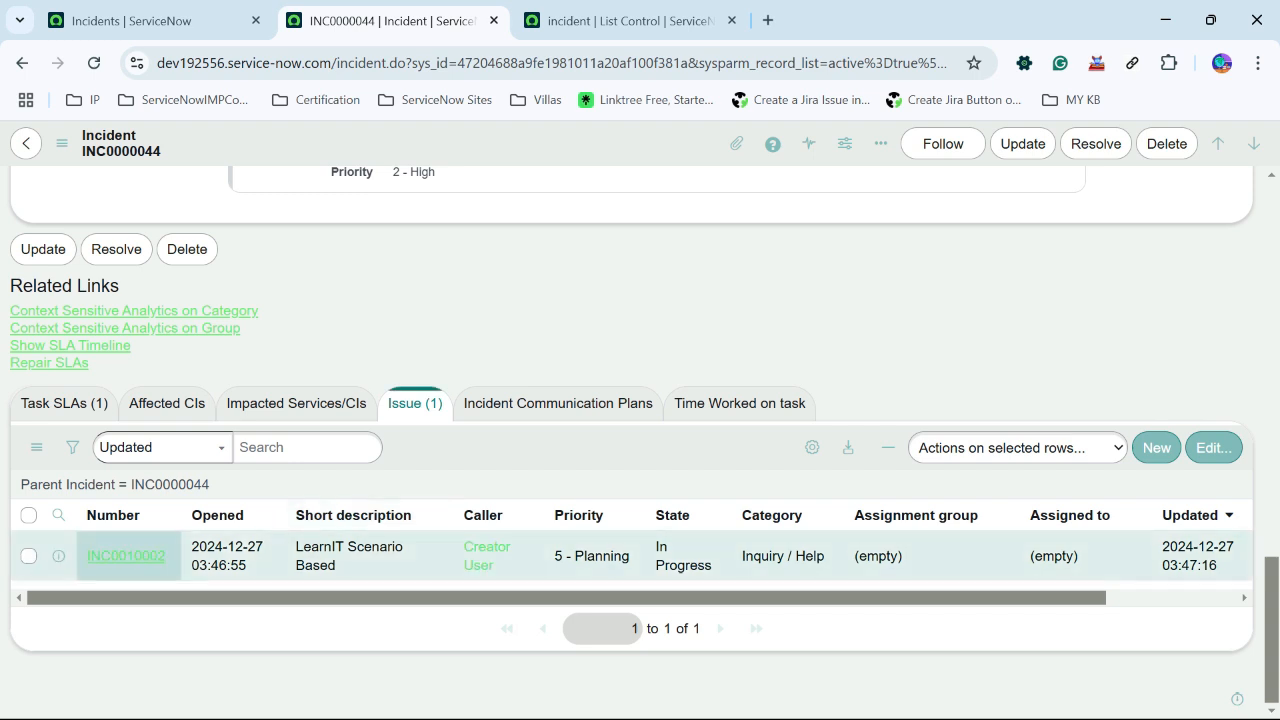
mouse_move(126, 556)
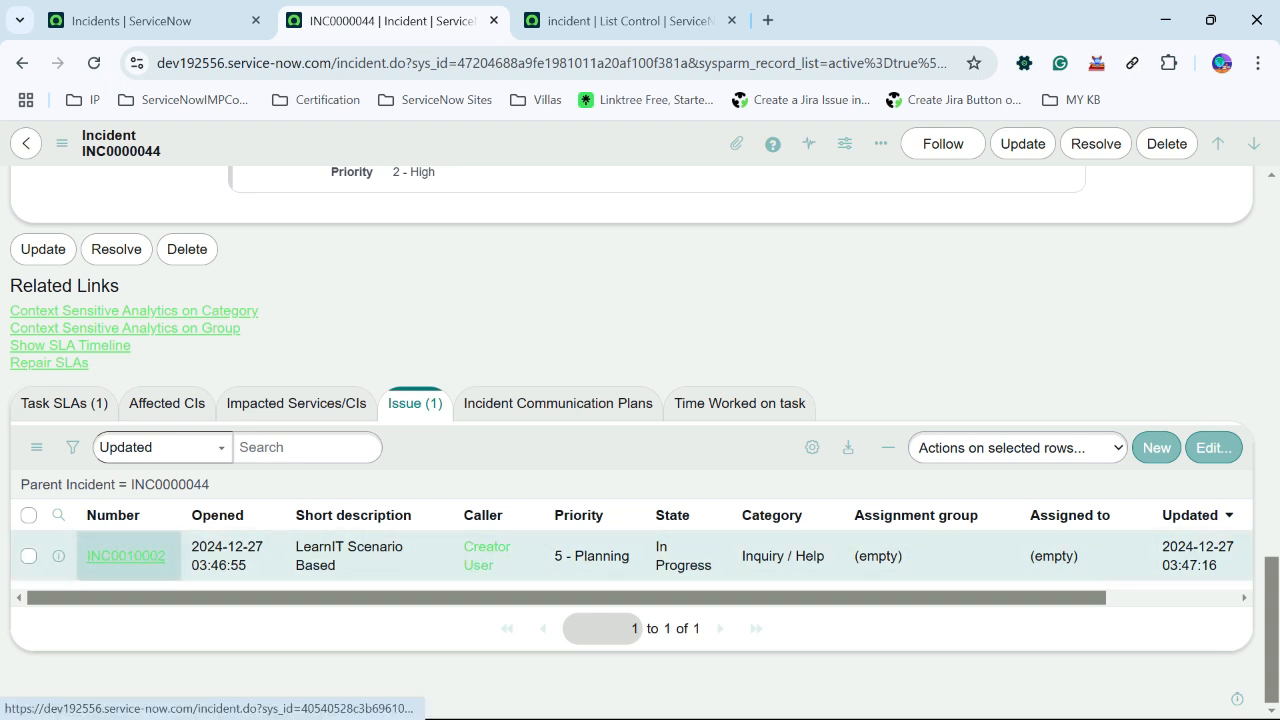
mouse_move(486, 556)
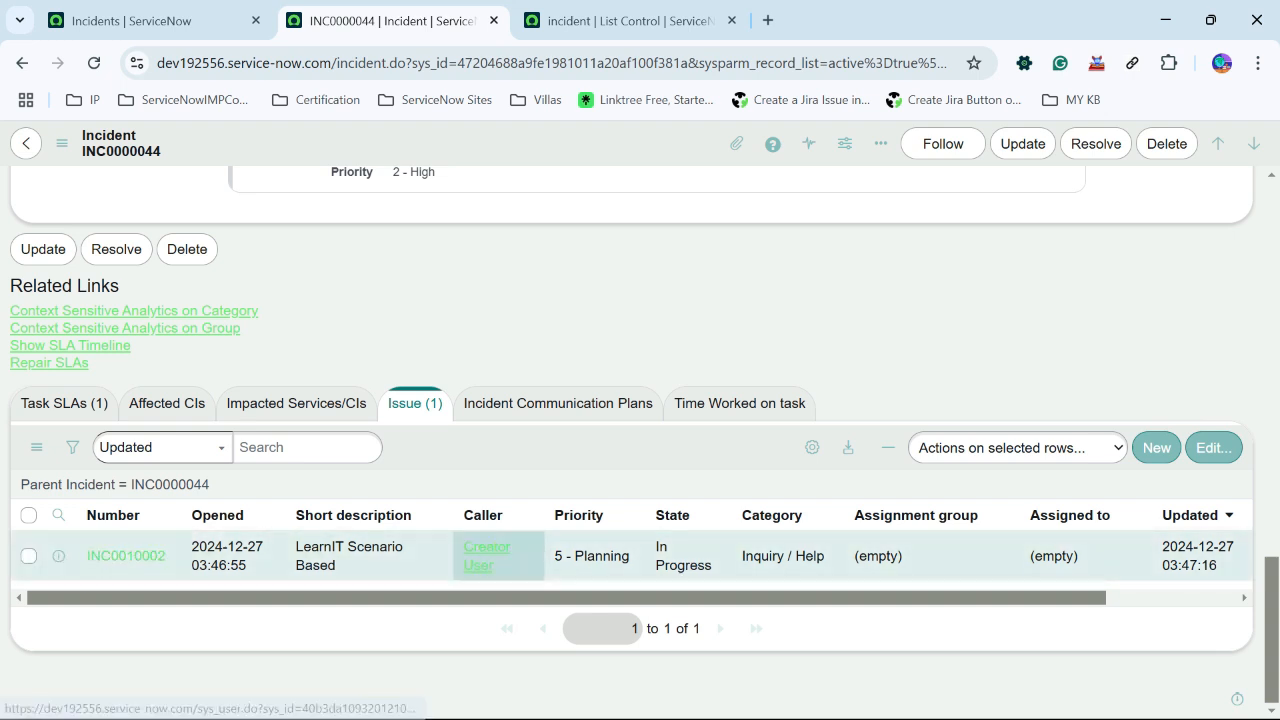
scroll(right, 3)
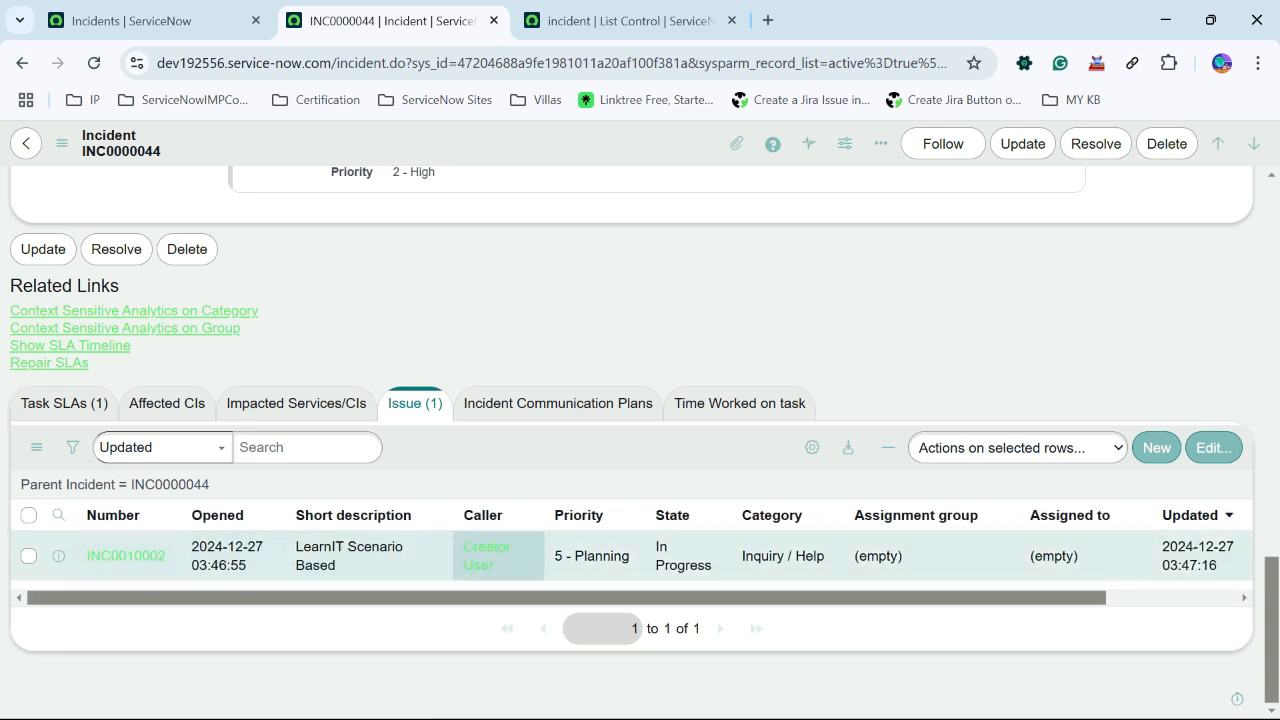
mouse_move(124, 556)
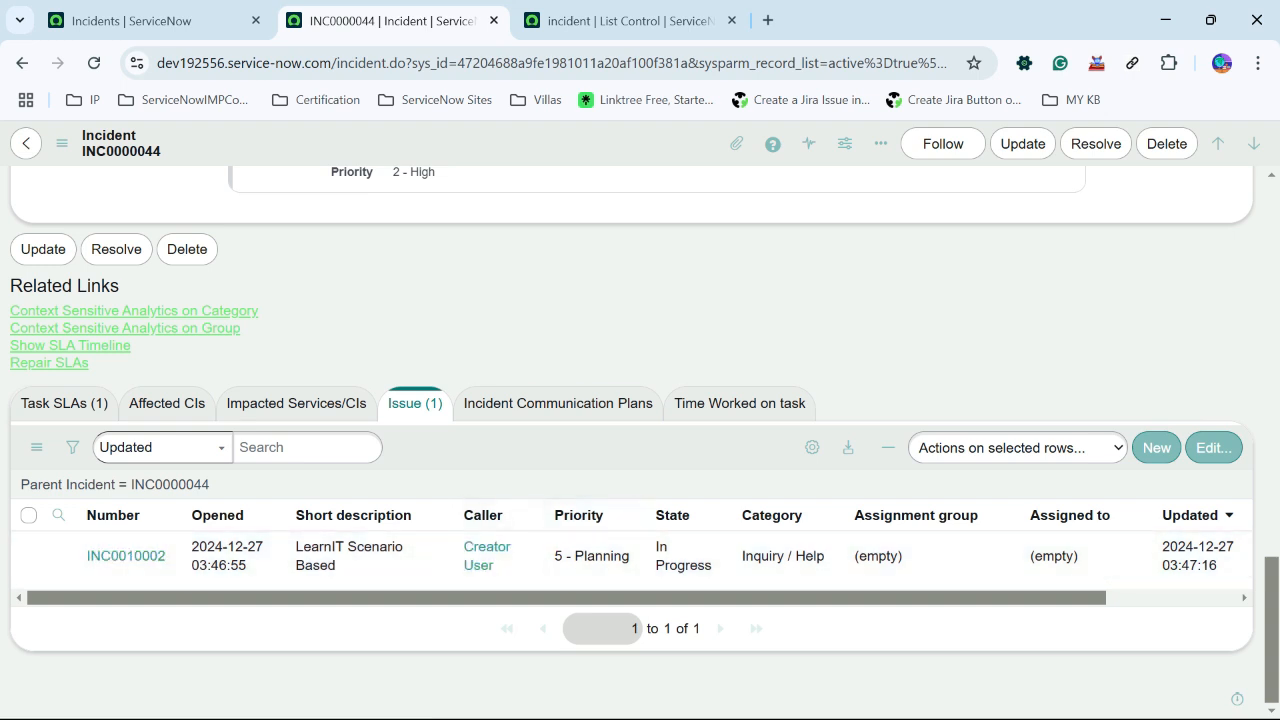
Step: Enable Omit links on the List Control record, save, and confirm the number shows as plain text
click(620, 20)
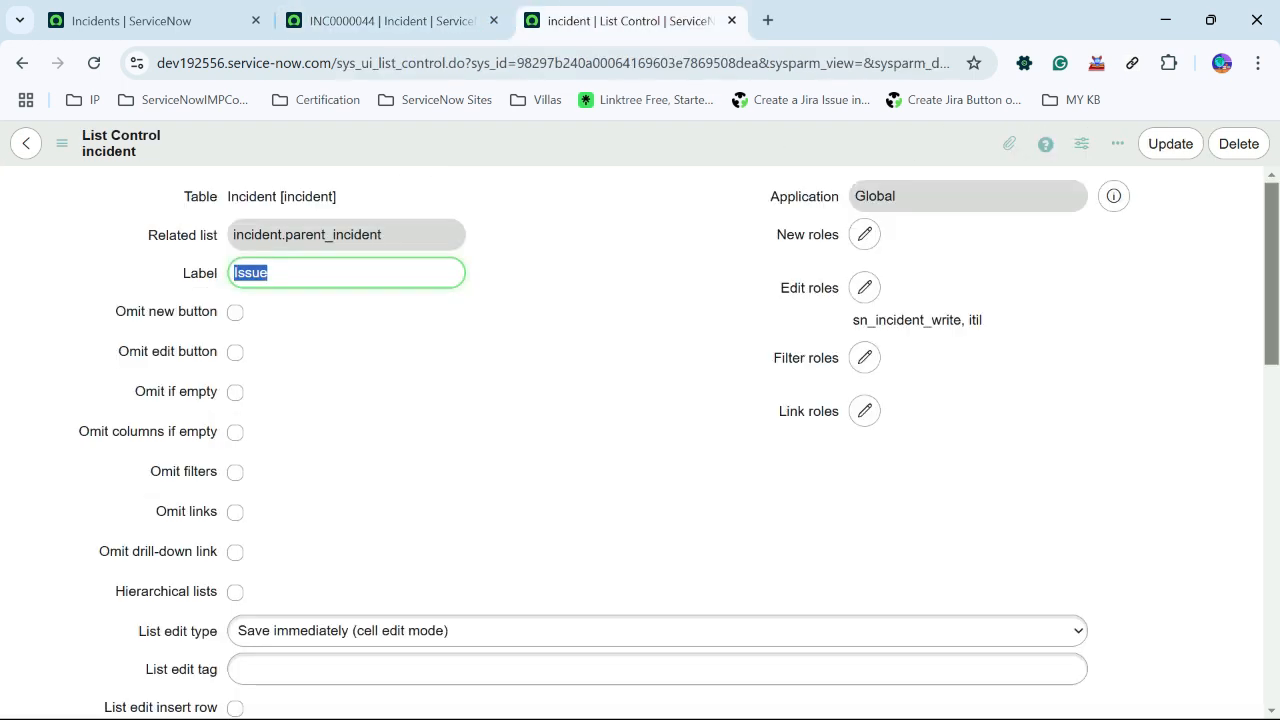
click(236, 512)
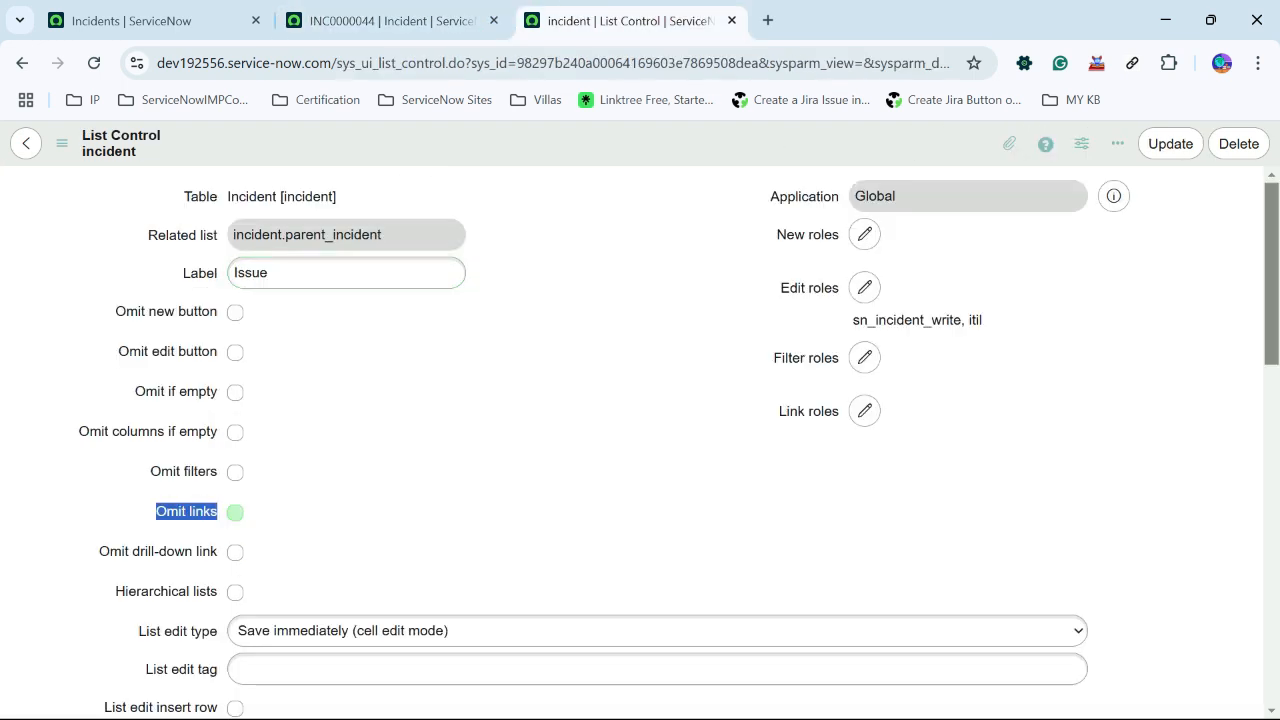
click(236, 512)
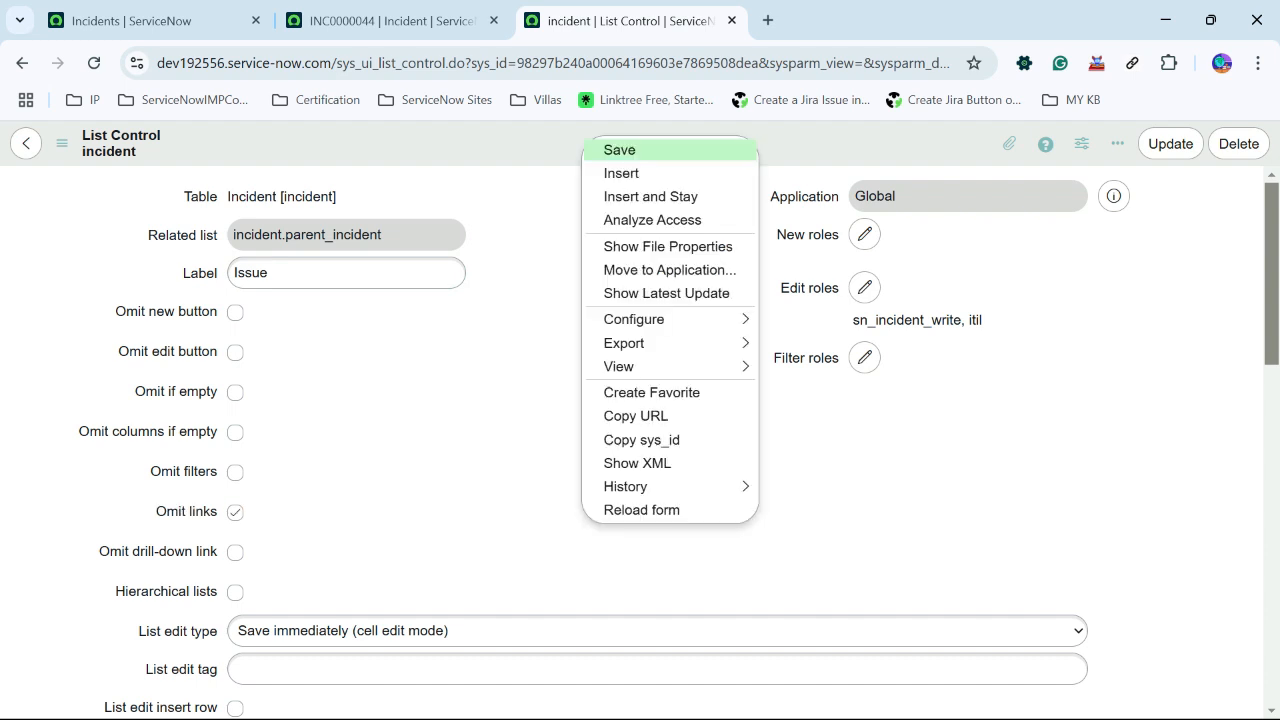
click(620, 148)
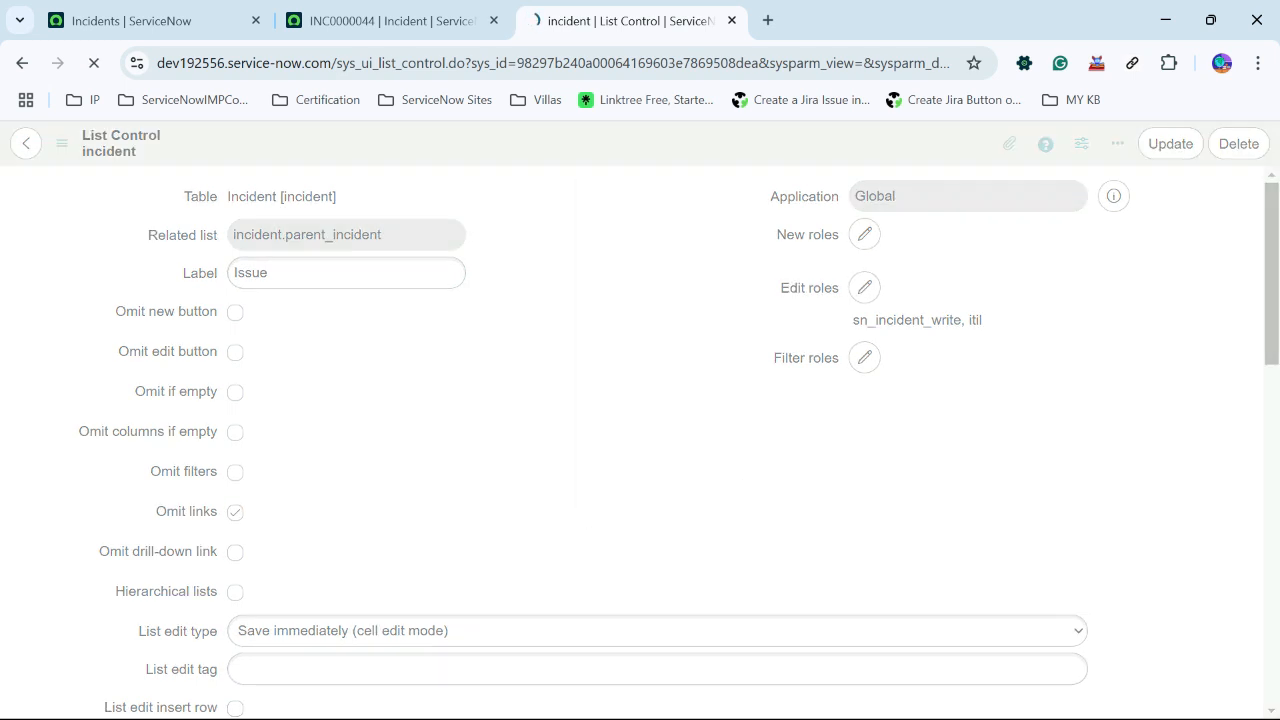
click(390, 20)
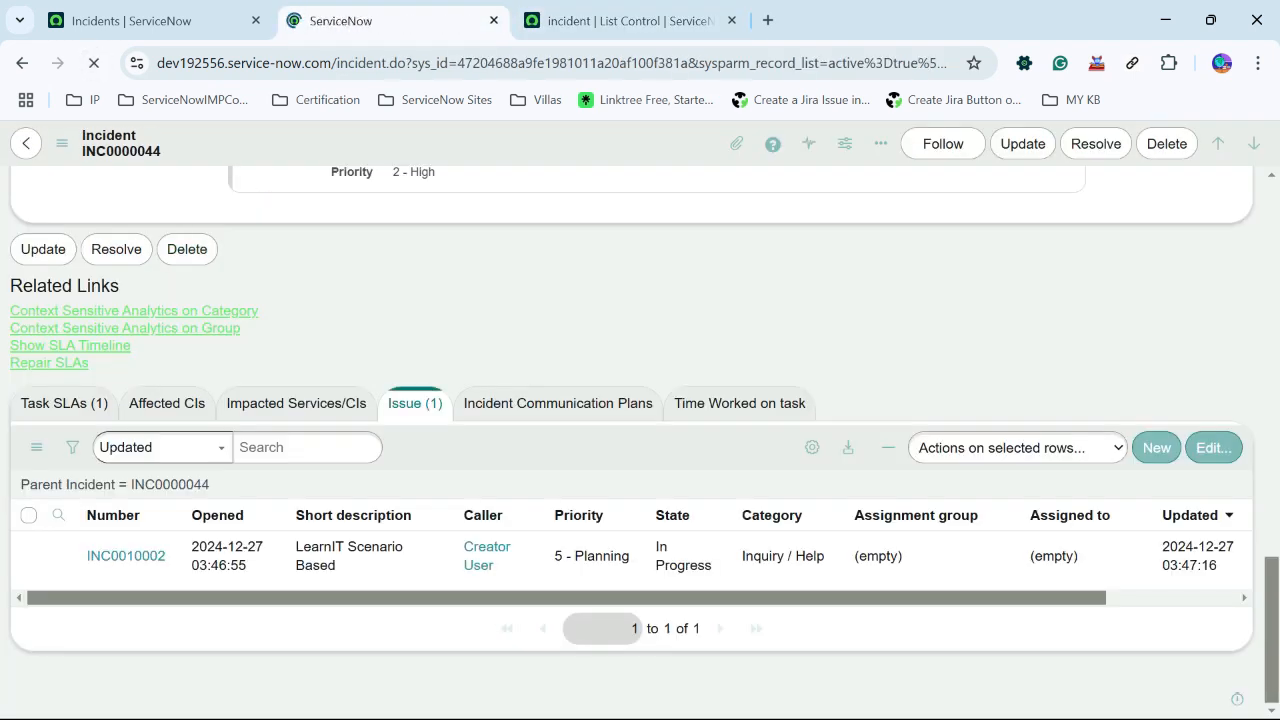
scroll(up, 3)
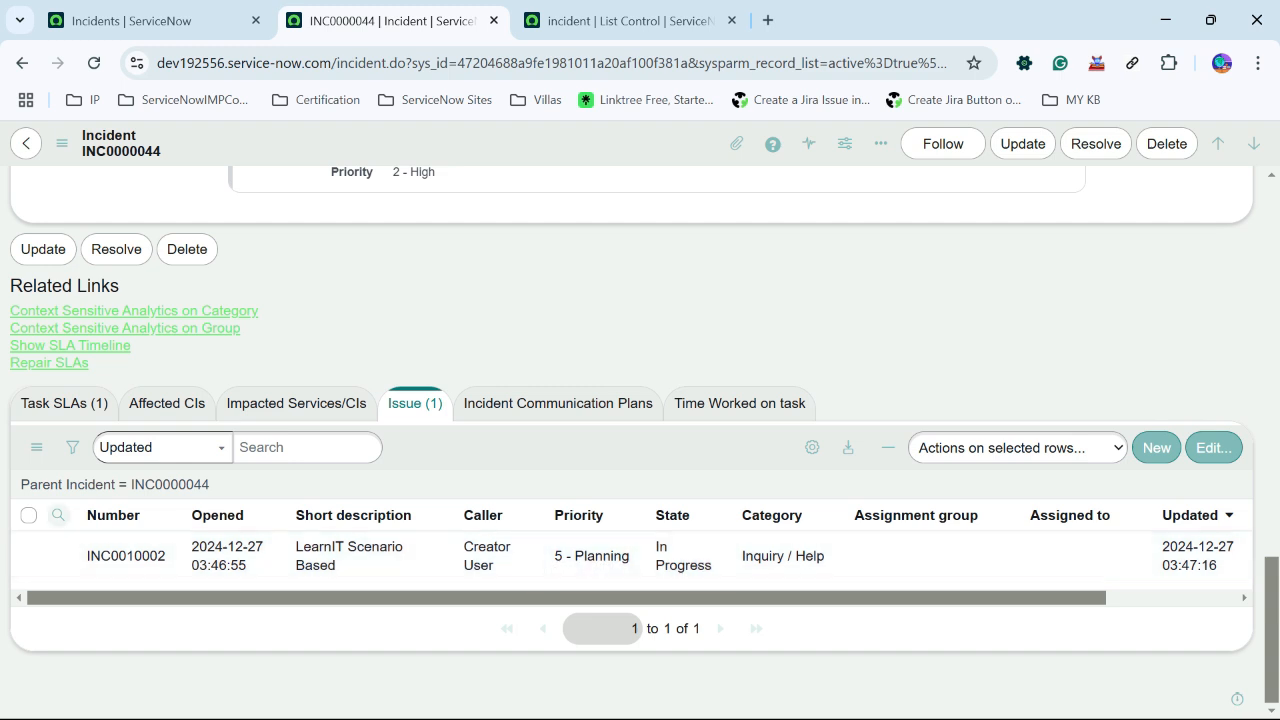
mouse_move(126, 556)
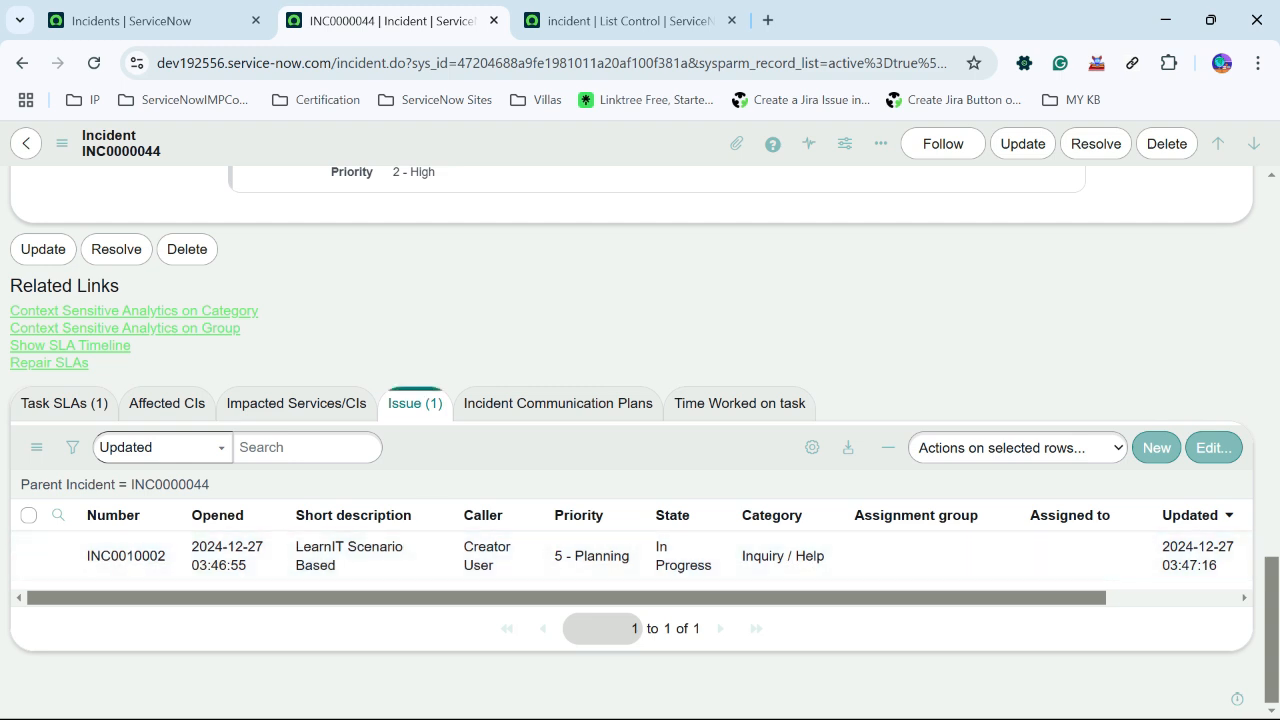
Step: Enable Omit filters on the List Control record and save the change
scroll(right, 3)
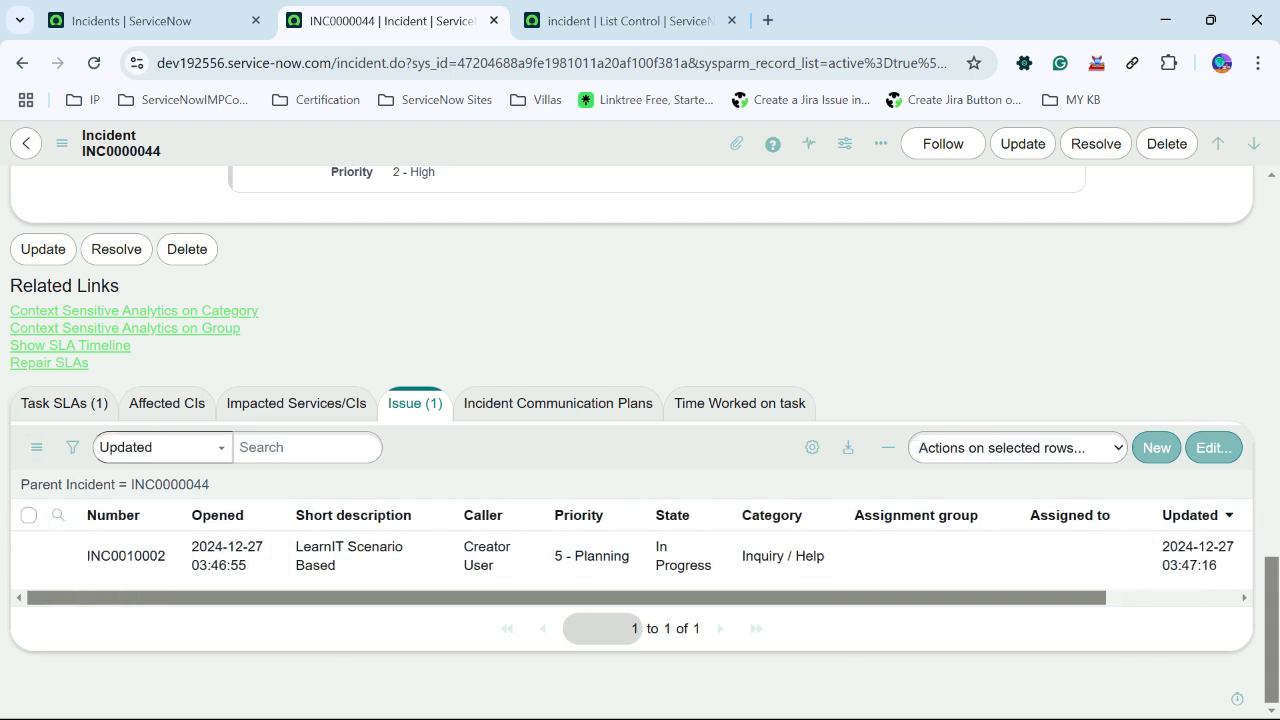
click(620, 20)
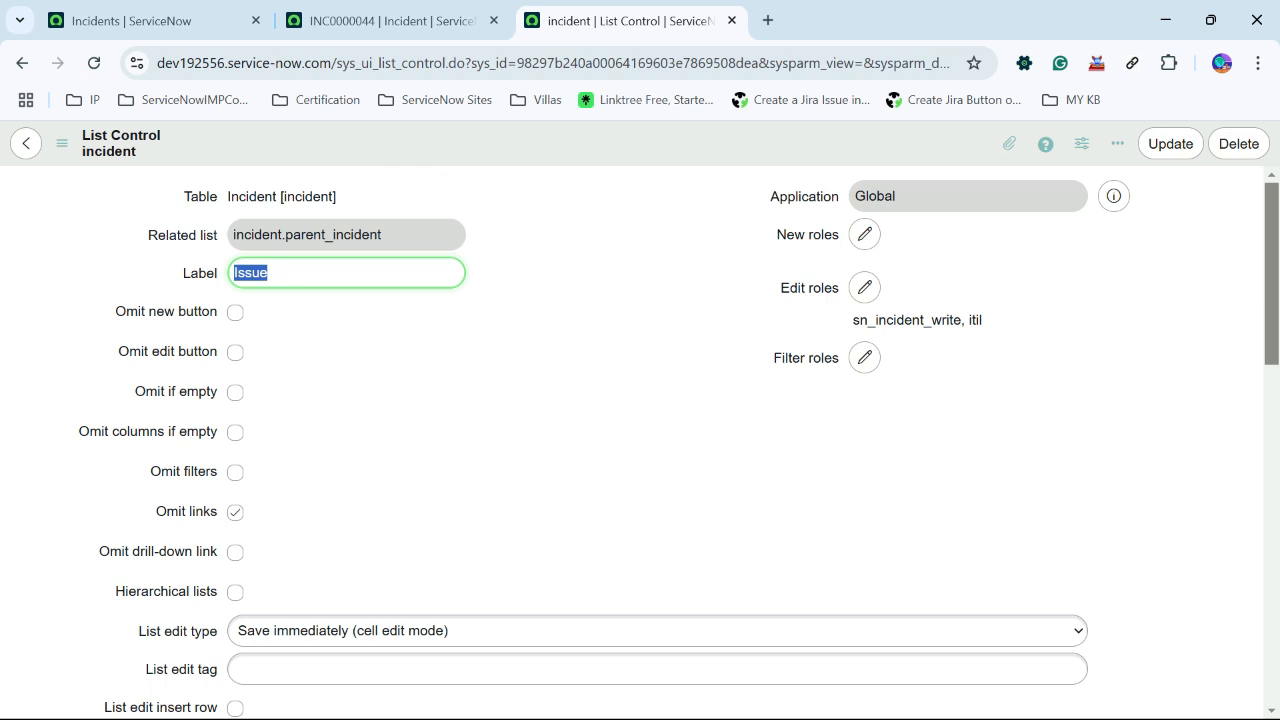
click(236, 472)
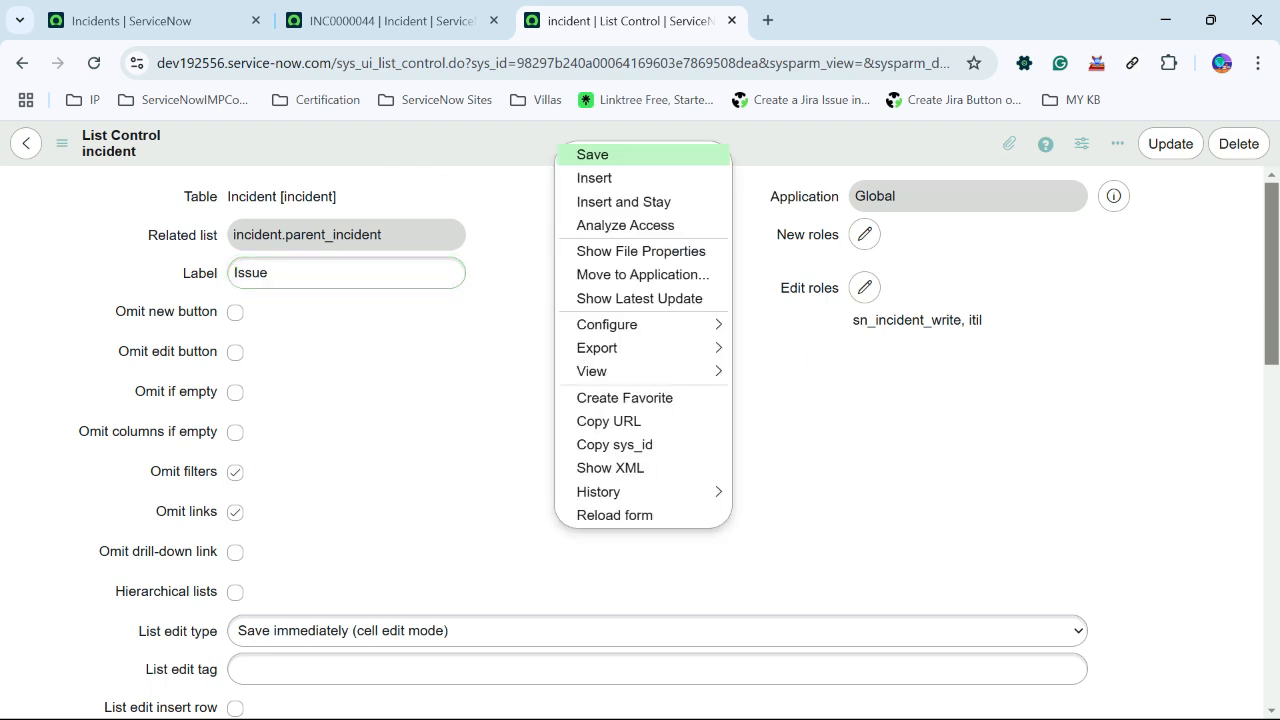
click(592, 154)
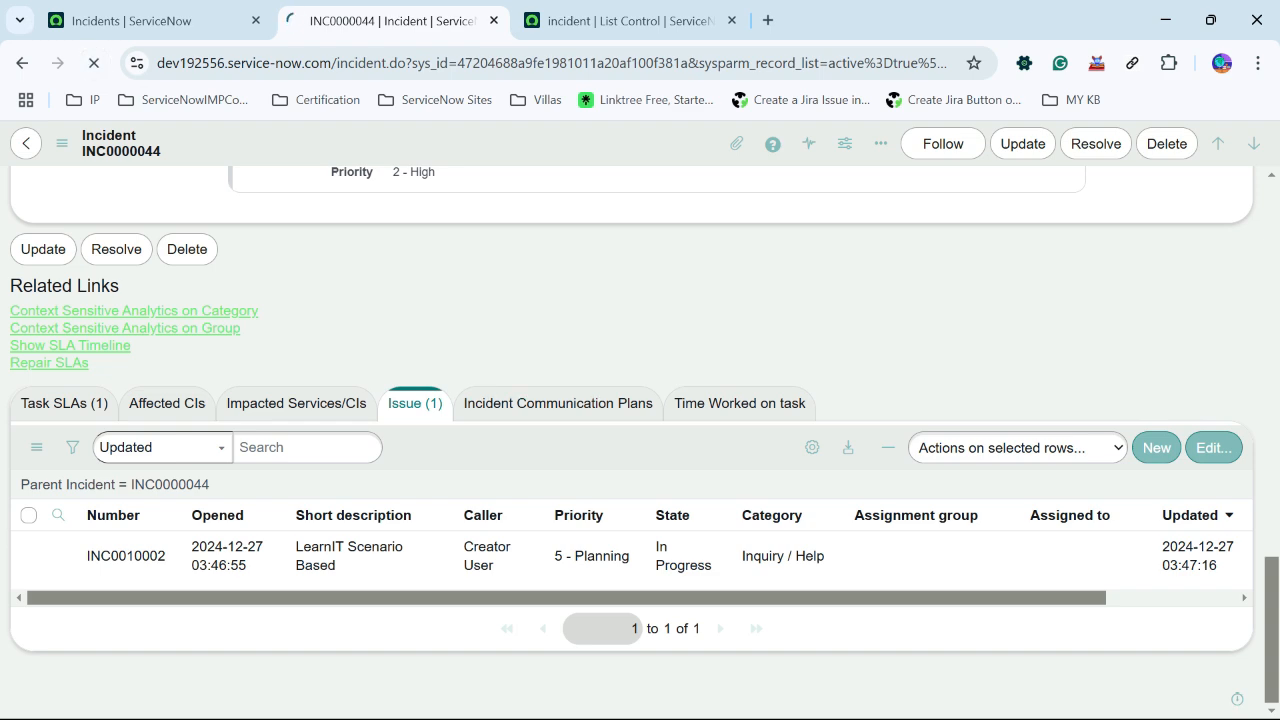
Step: Refresh the Issue list on the incident so its filter and search row disappears
scroll(up, 3)
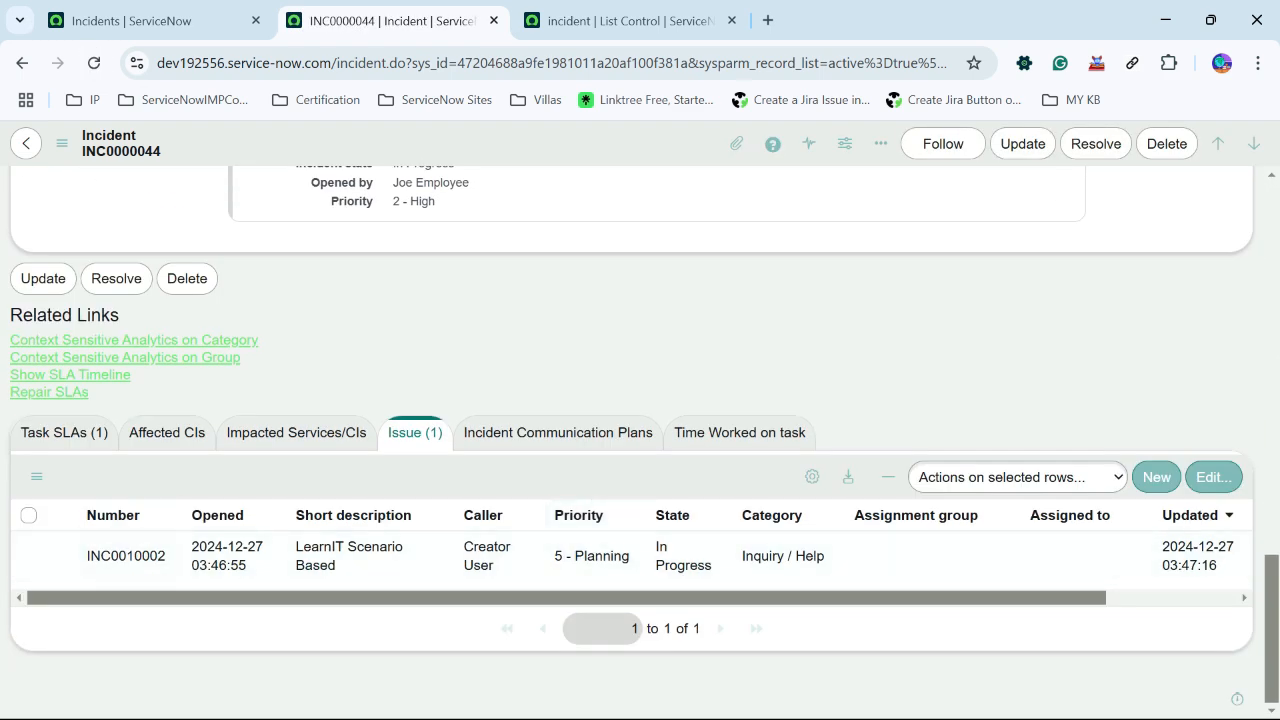
click(36, 476)
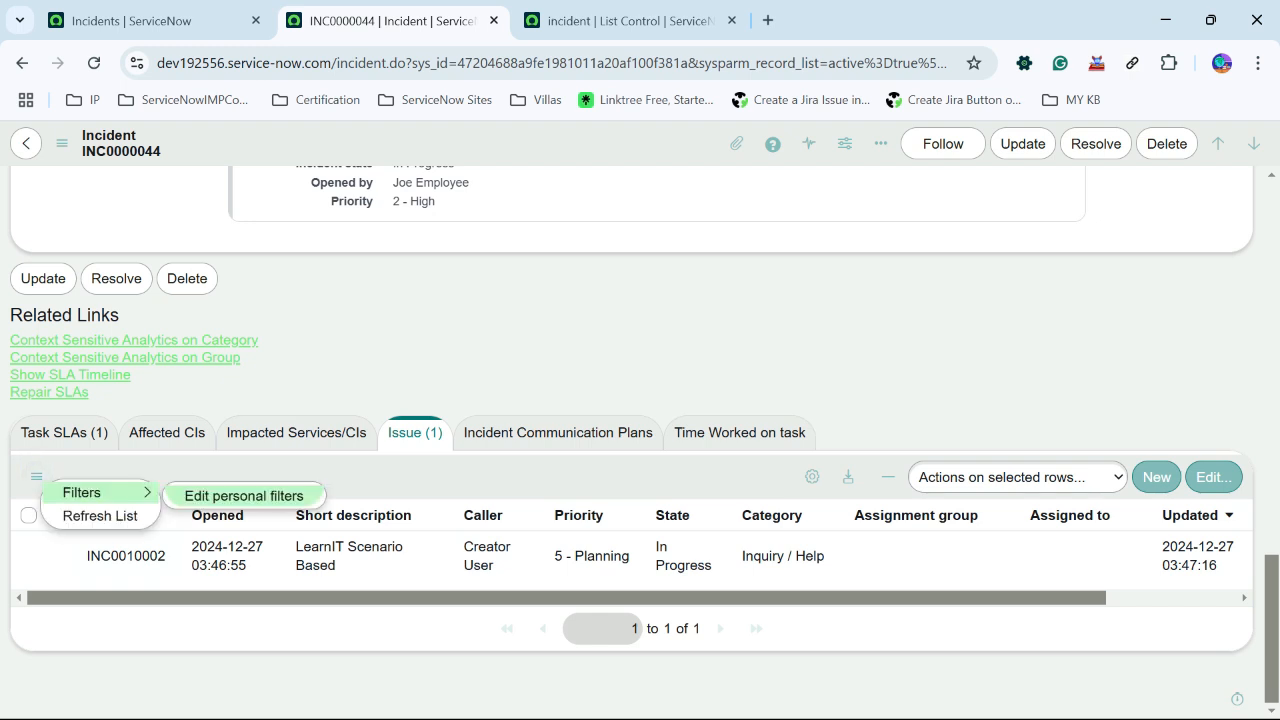
click(36, 476)
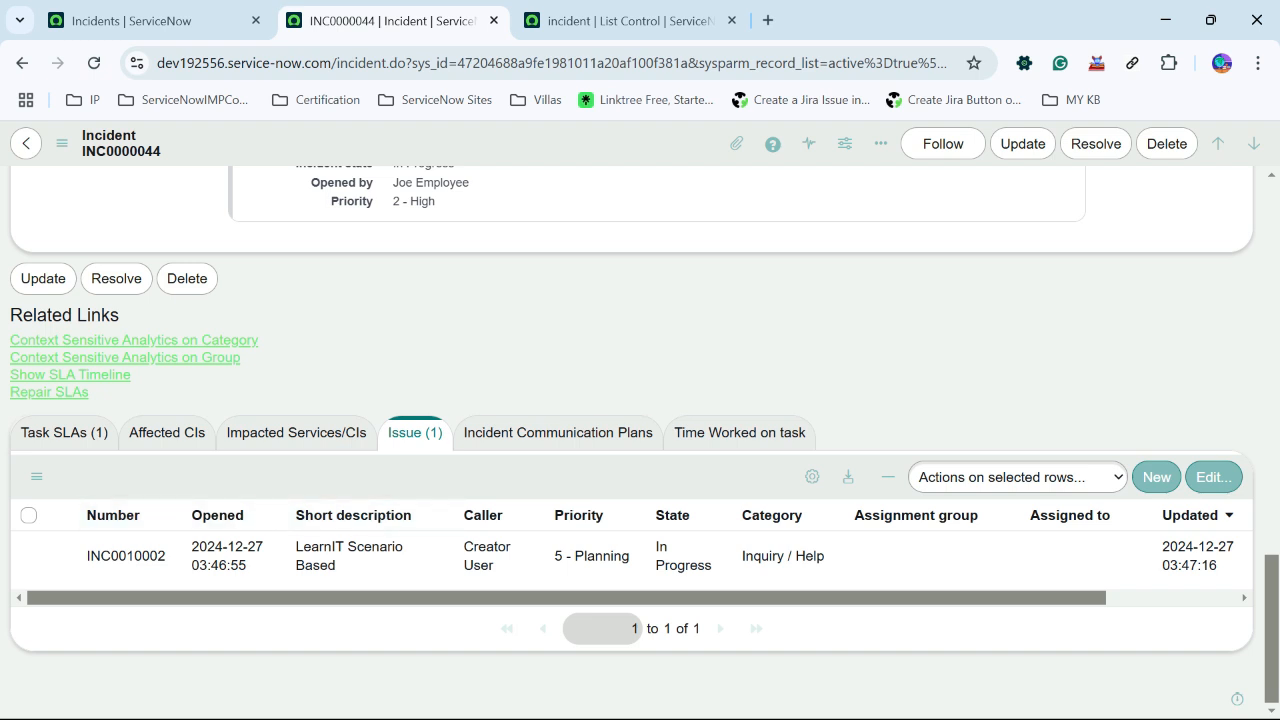
click(624, 20)
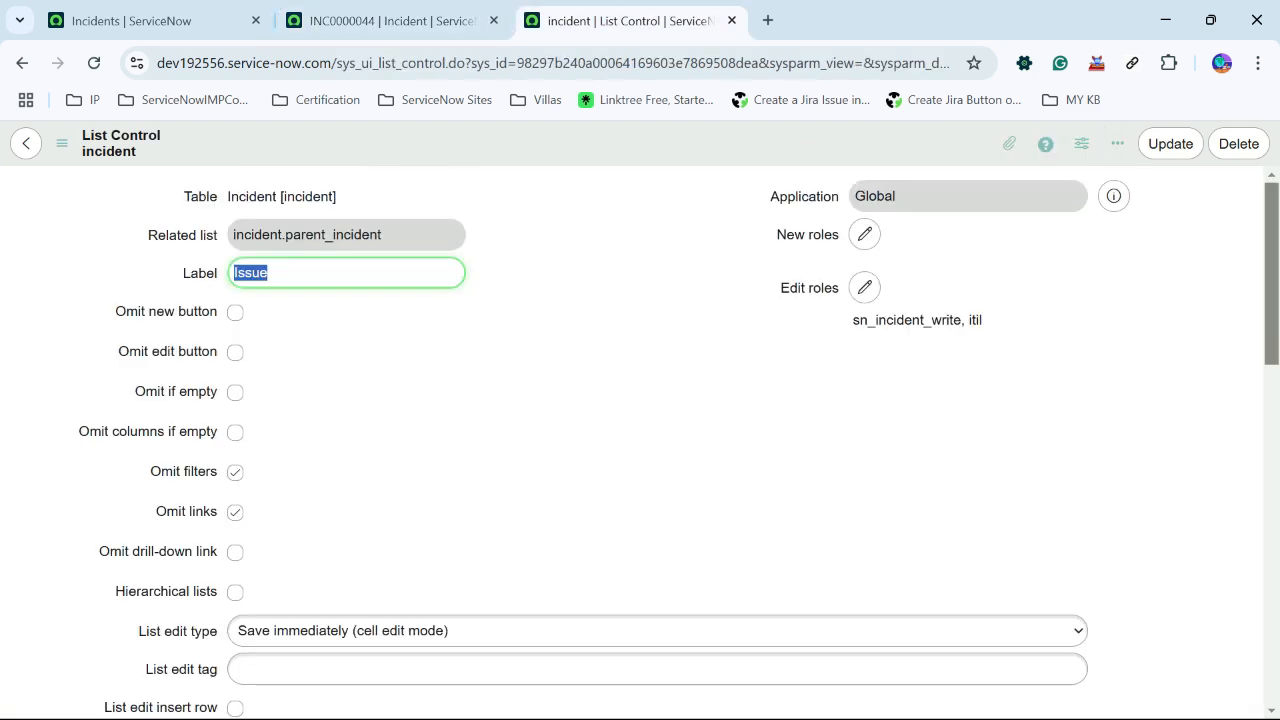
scroll(down, 3)
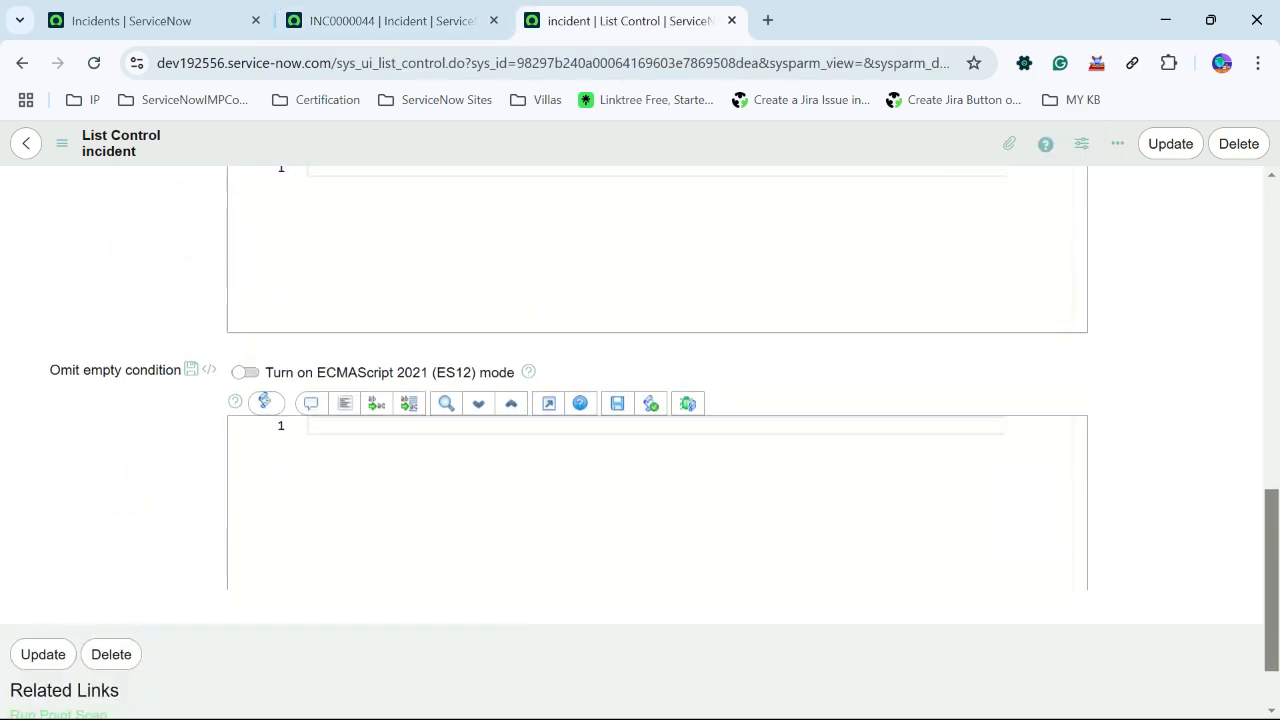
scroll(up, 3)
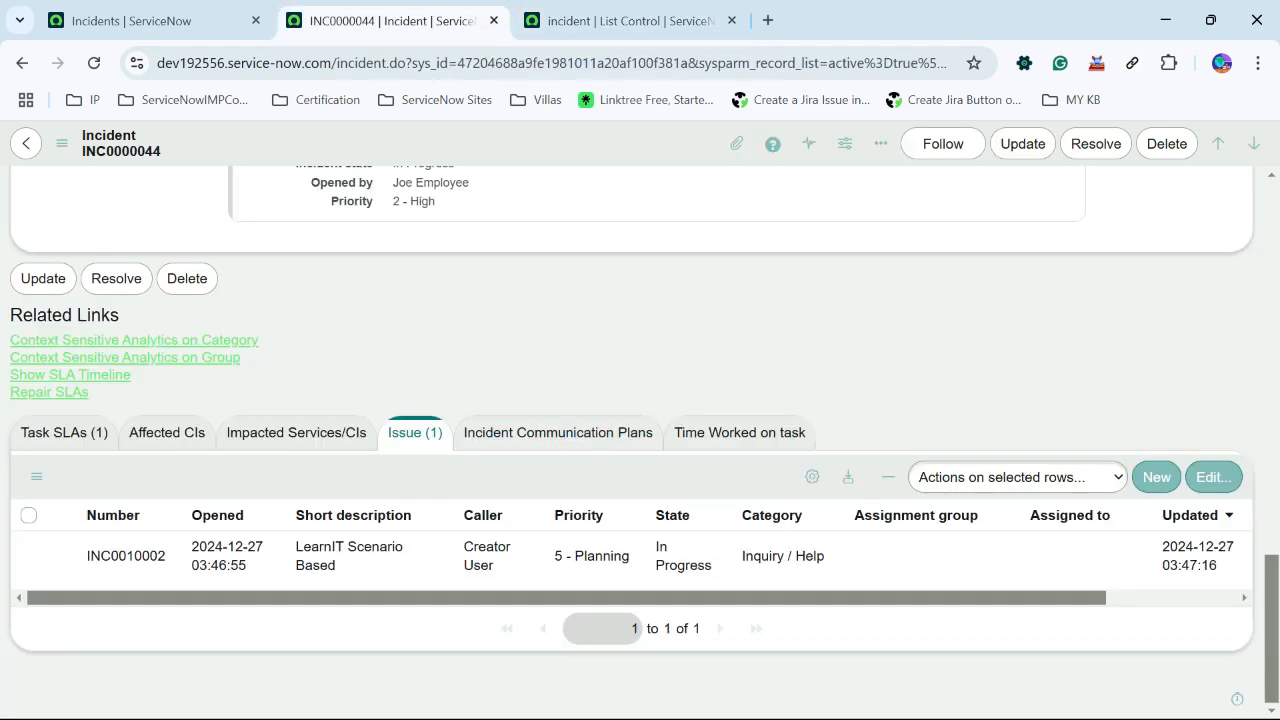
click(624, 20)
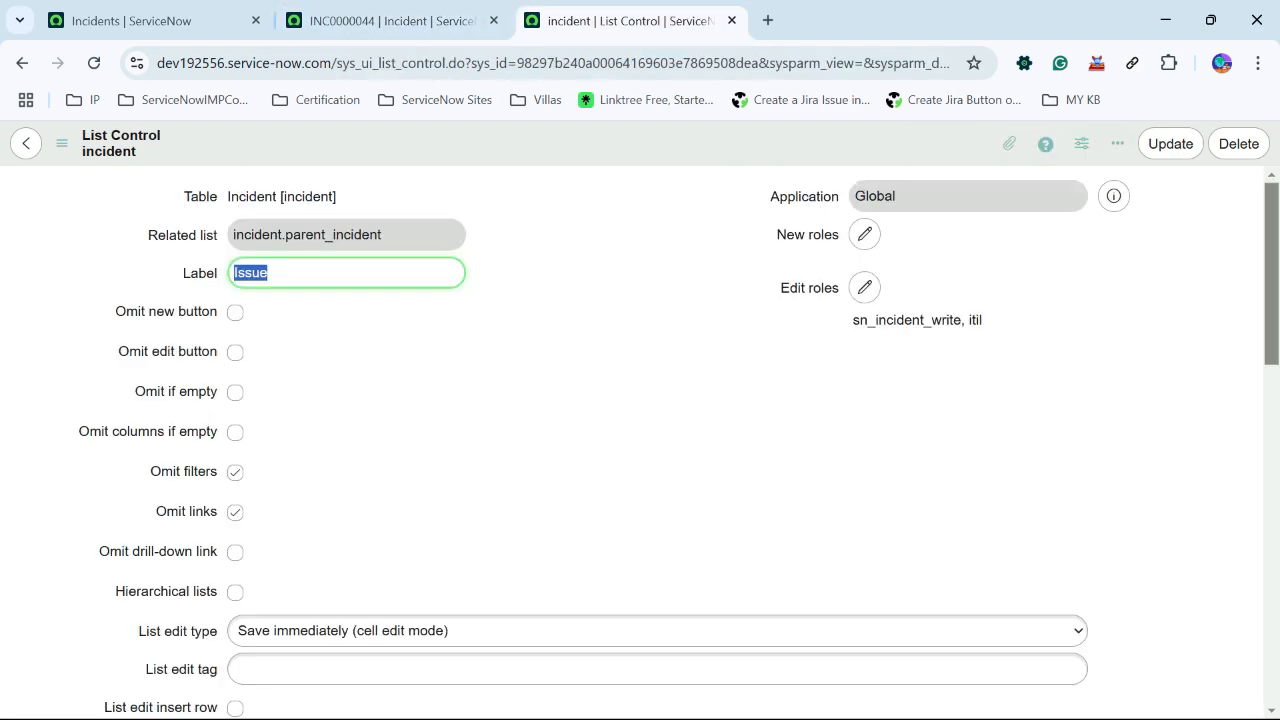
scroll(down, 3)
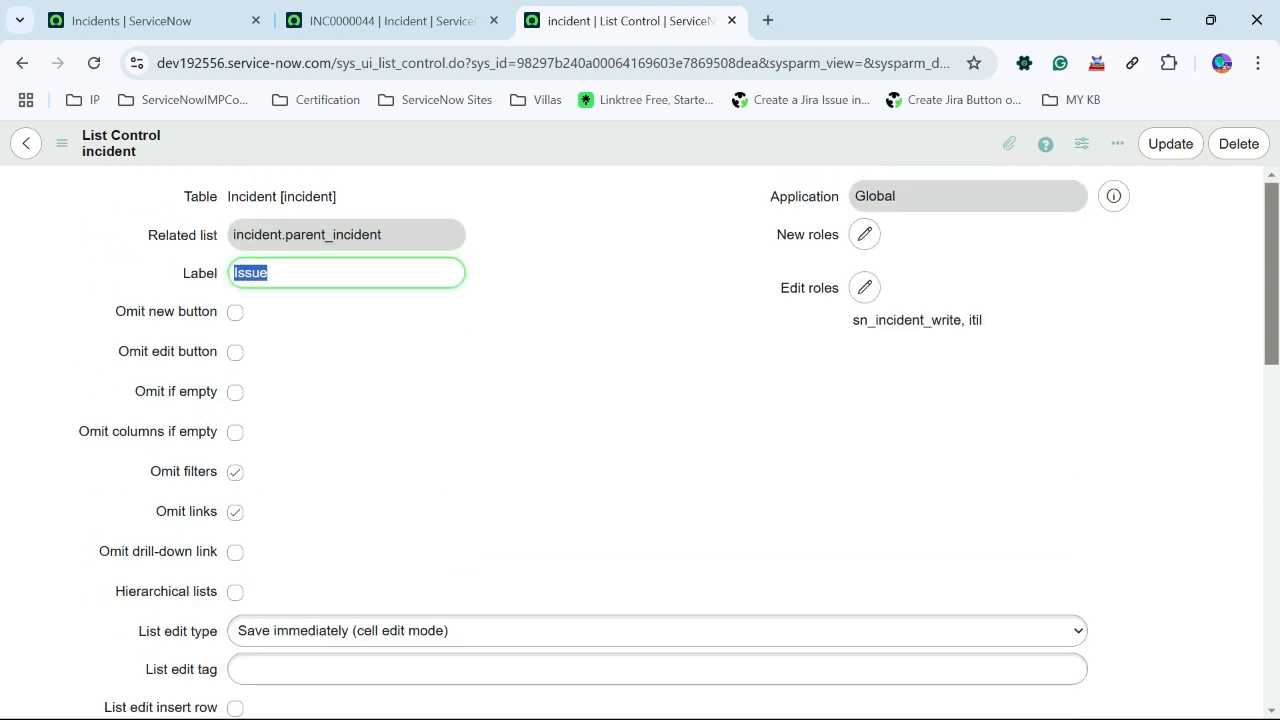
click(236, 390)
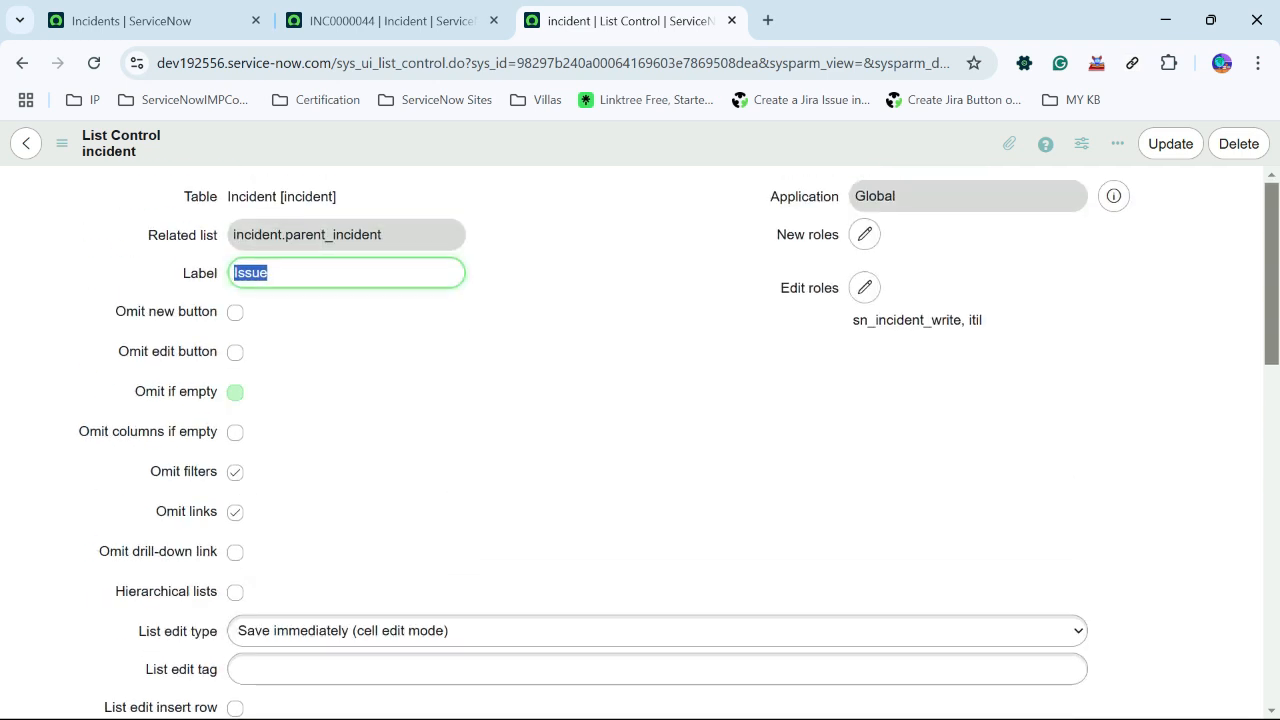
scroll(down, 3)
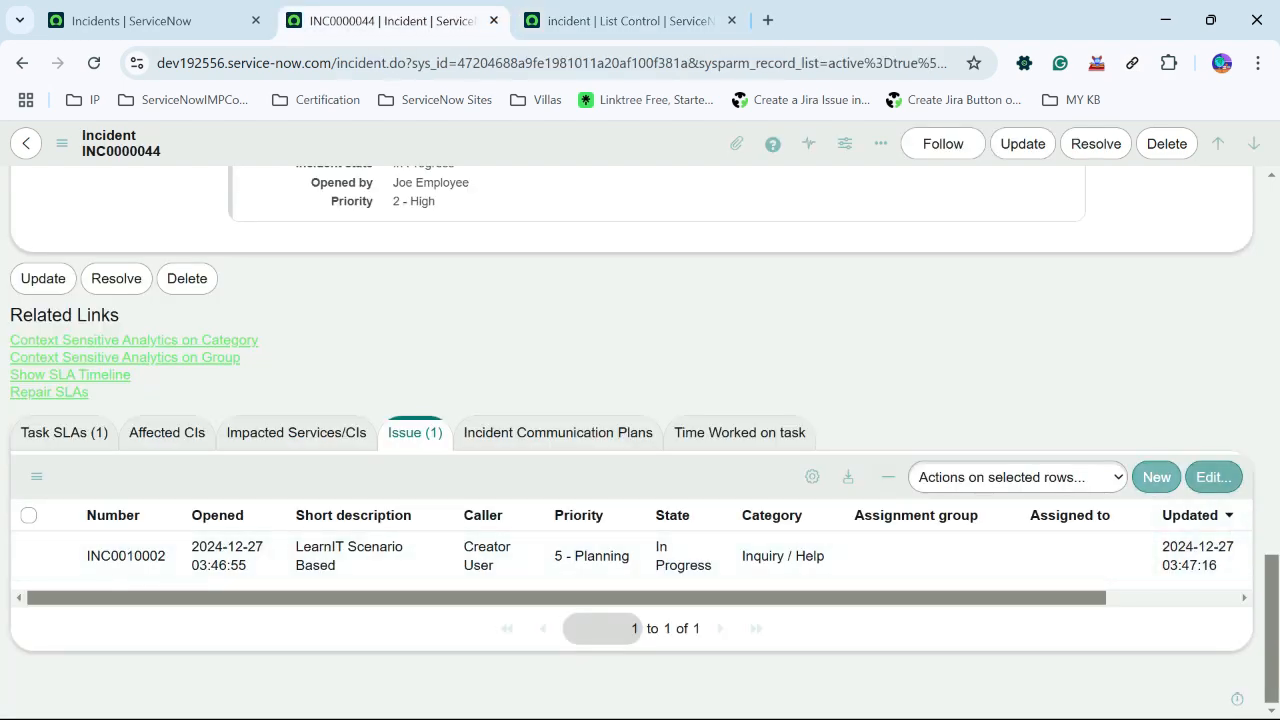
click(620, 20)
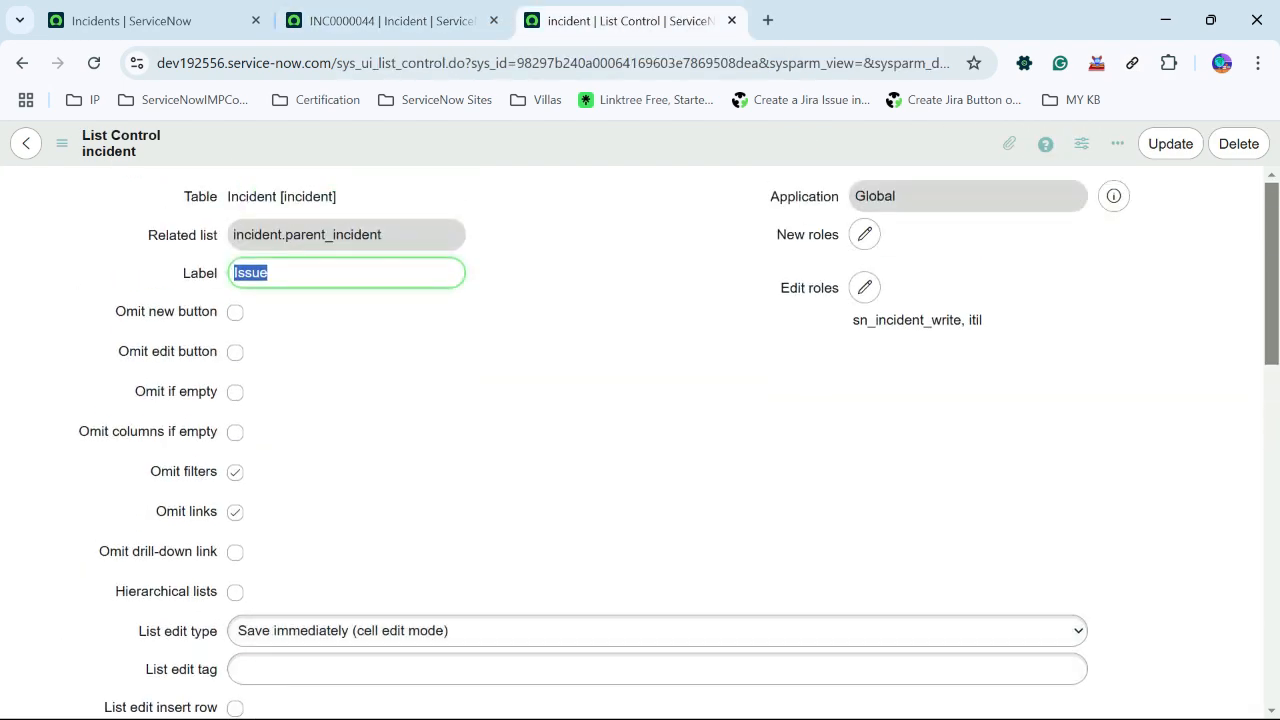
scroll(down, 3)
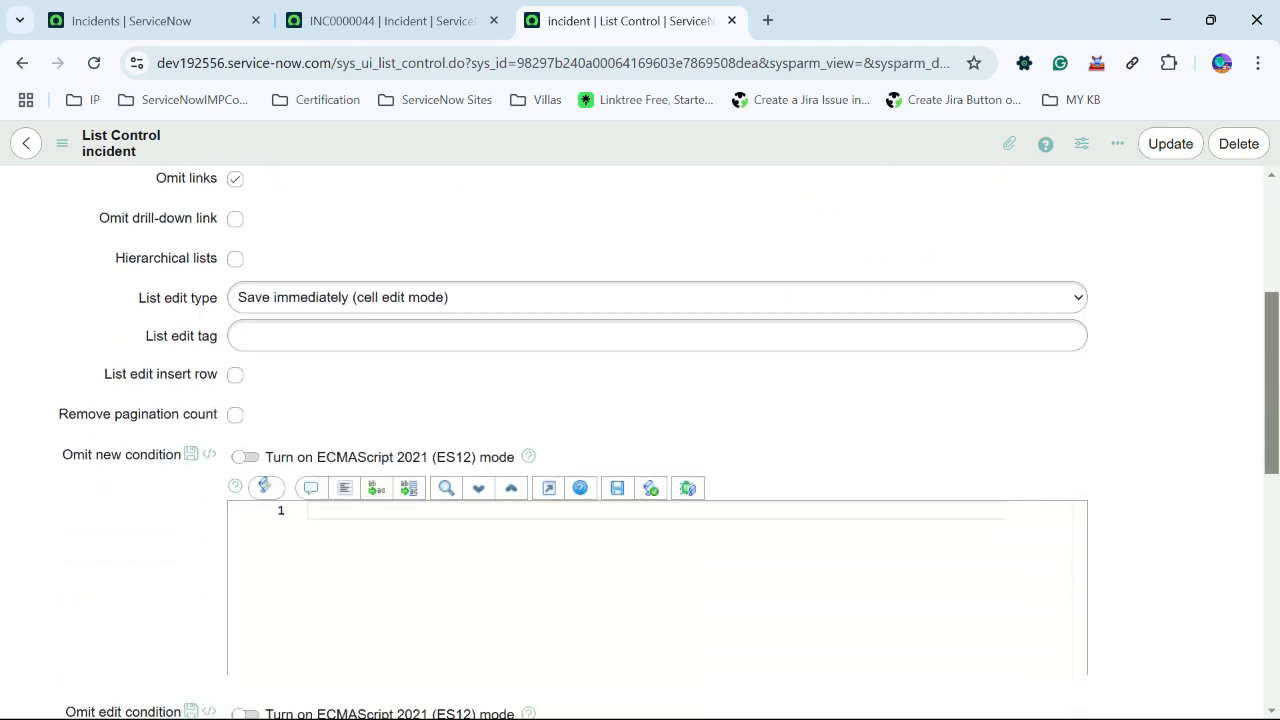
scroll(up, 3)
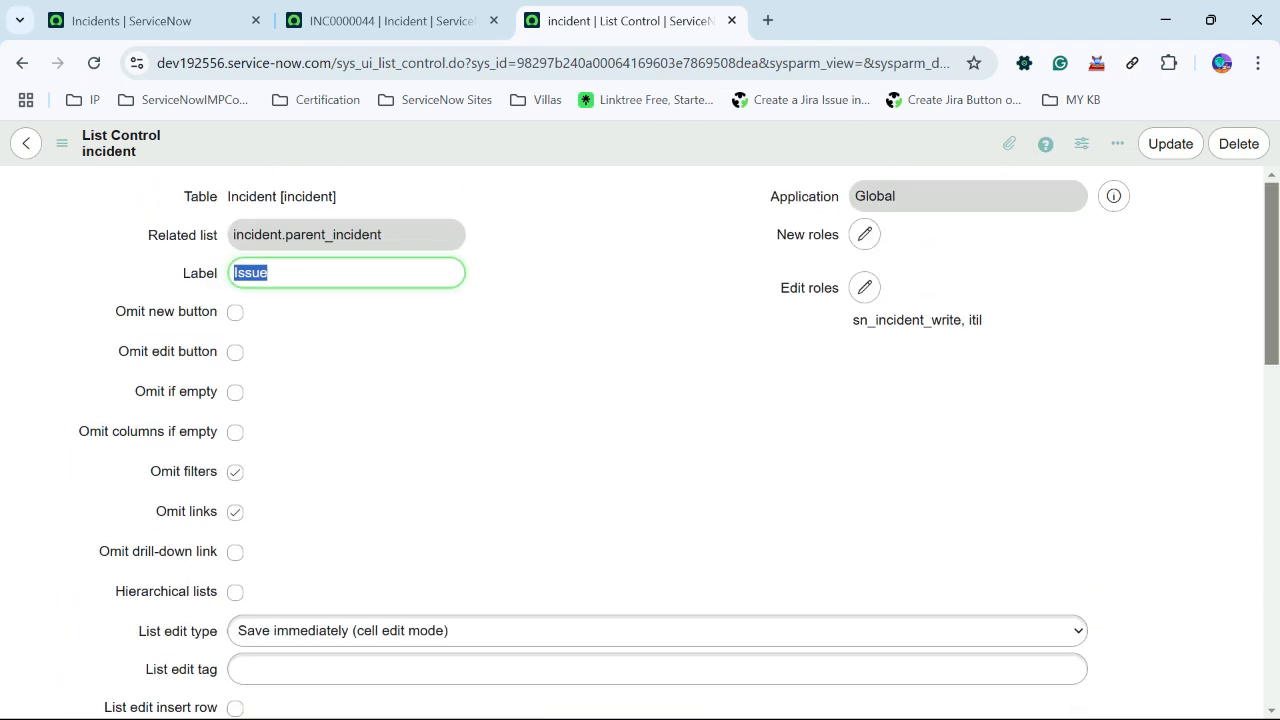